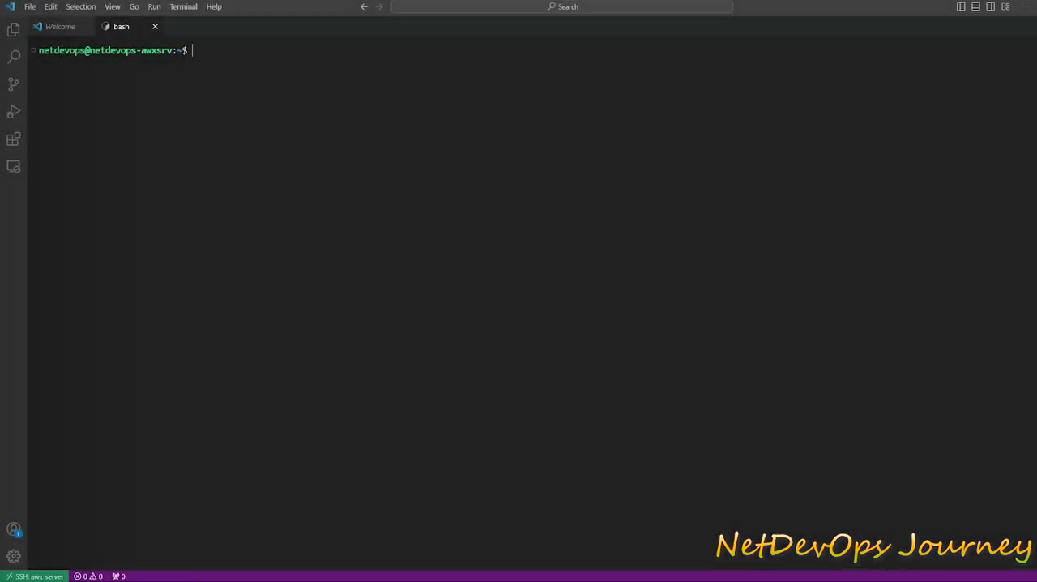
Confirm Ubuntu 23.04 with lsb_release -a and create and enter the awx_install folder
{"action": "type", "text": "lsb_release -a"}
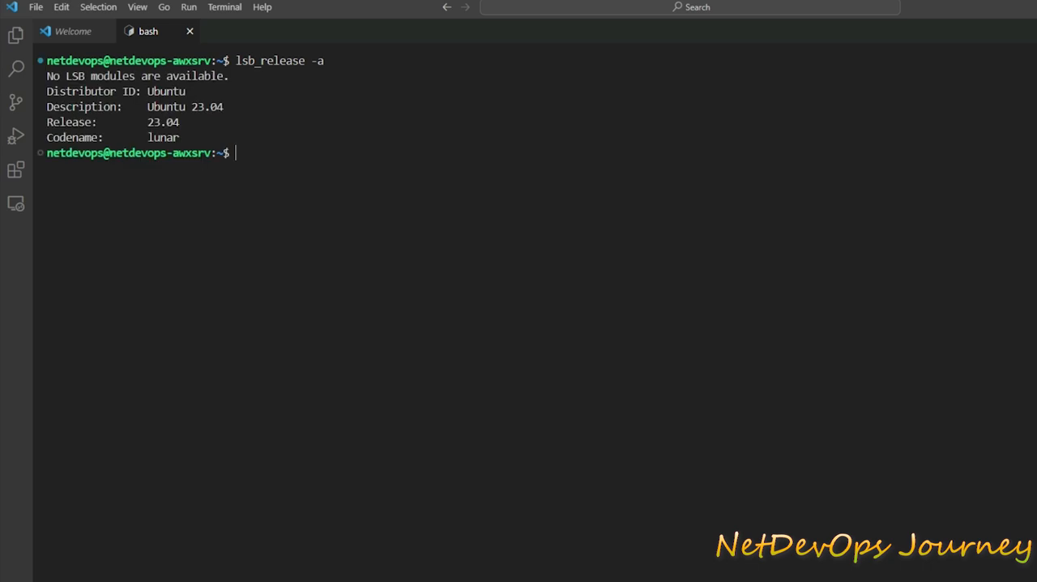
{"action": "type", "text": "mkdir"}
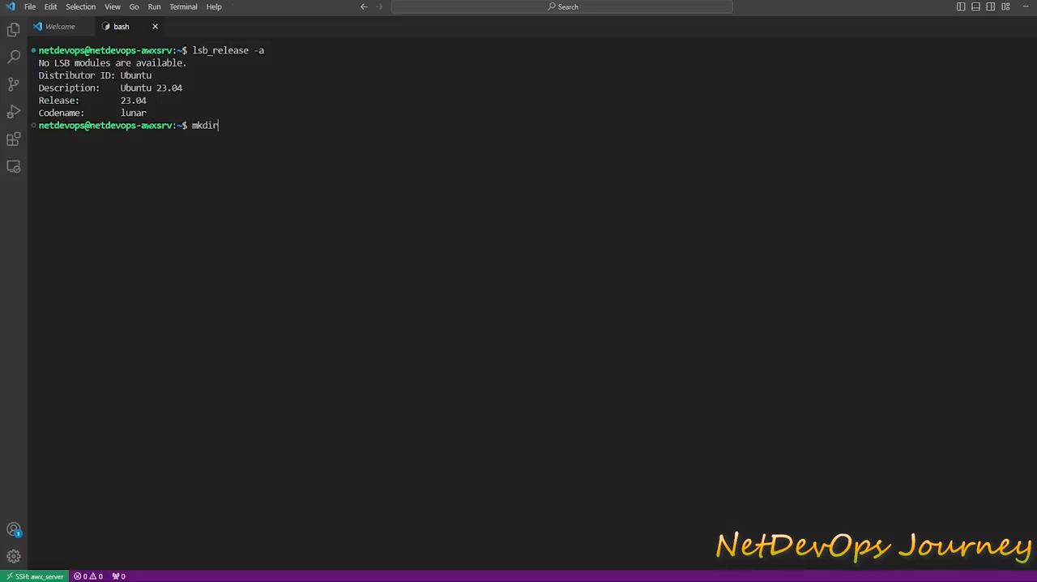
{"action": "type", "text": "awx_install"}
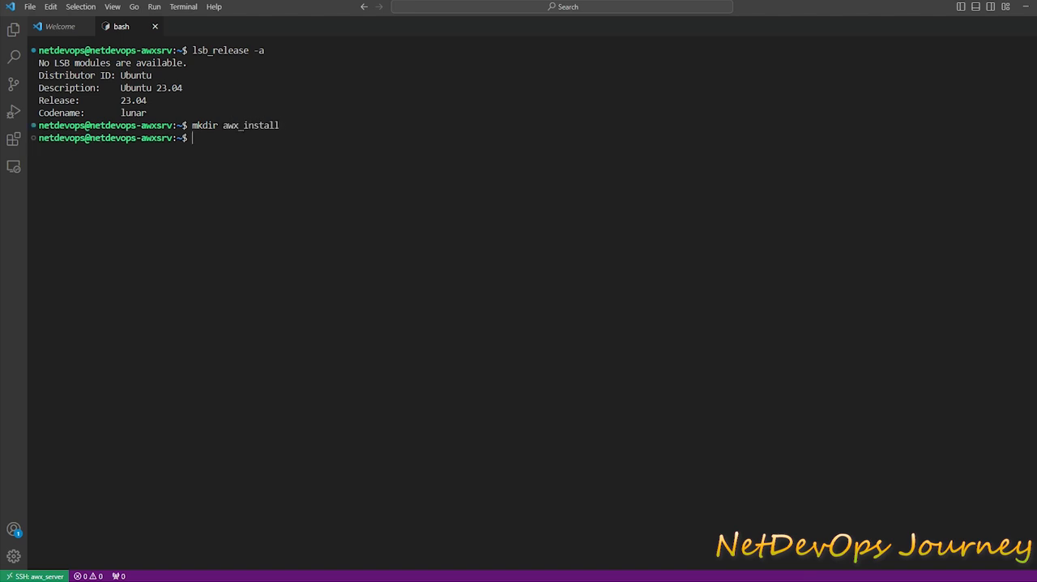
{"action": "type", "text": "cd awx_install/"}
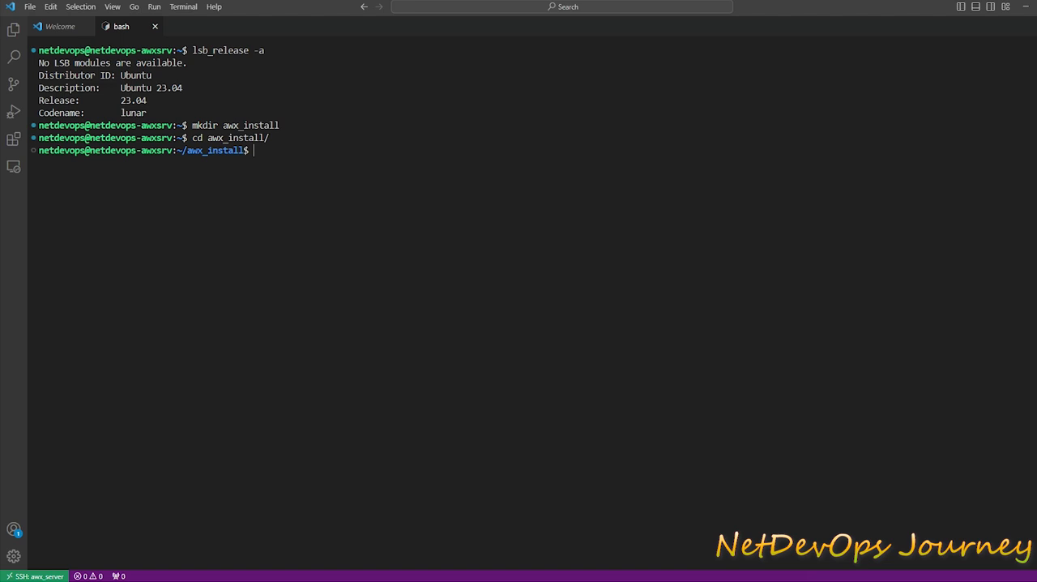
Start sudo apt update && sudo apt upgrade -y, supplying the sudo password
{"action": "type", "text": "sudo apt upd"}
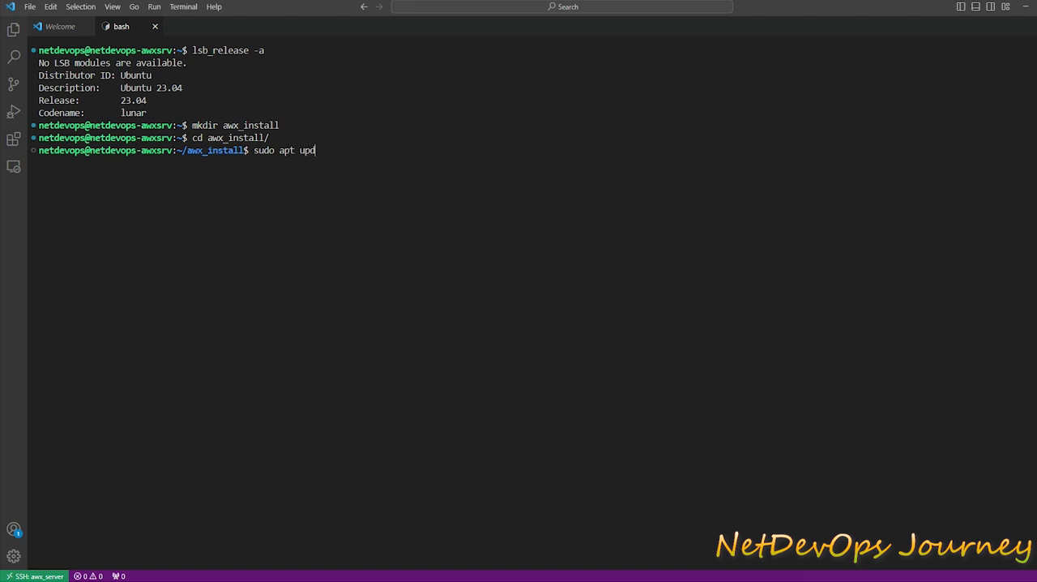
{"action": "type", "text": "ate &&"}
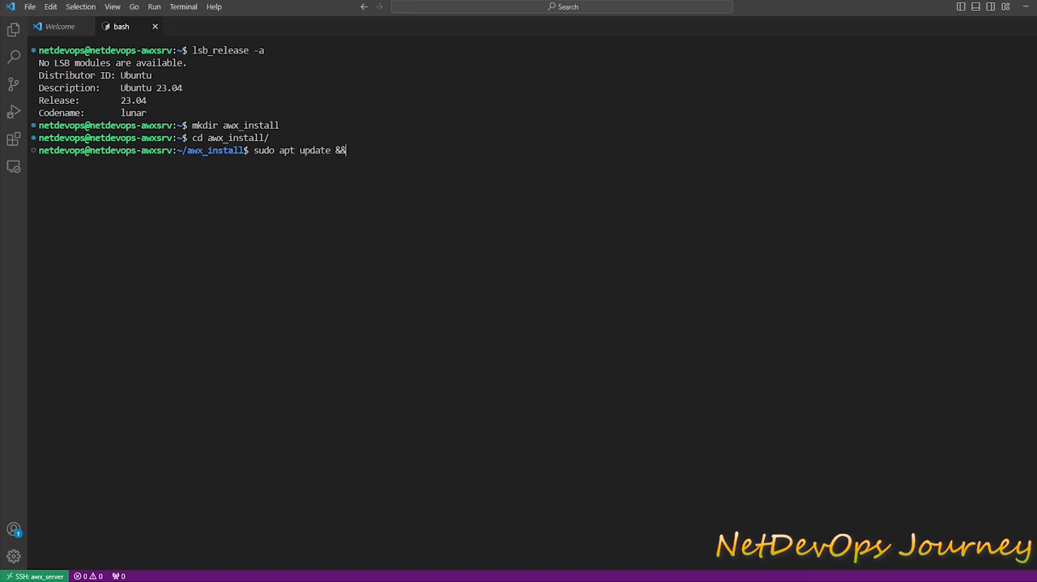
{"action": "type", "text": "sudo apt upgrade -y"}
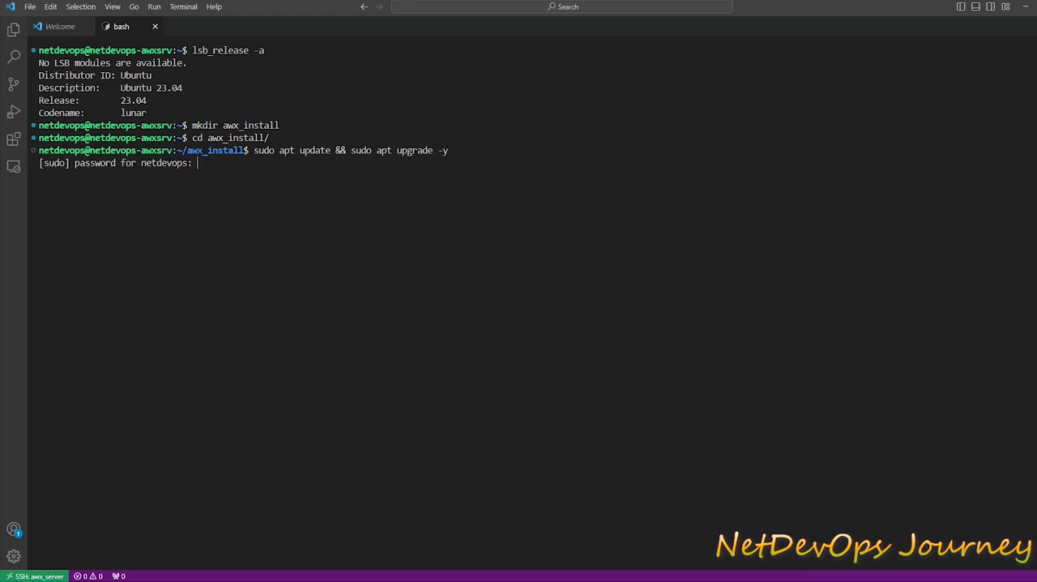
{"action": "key", "text": "enter"}
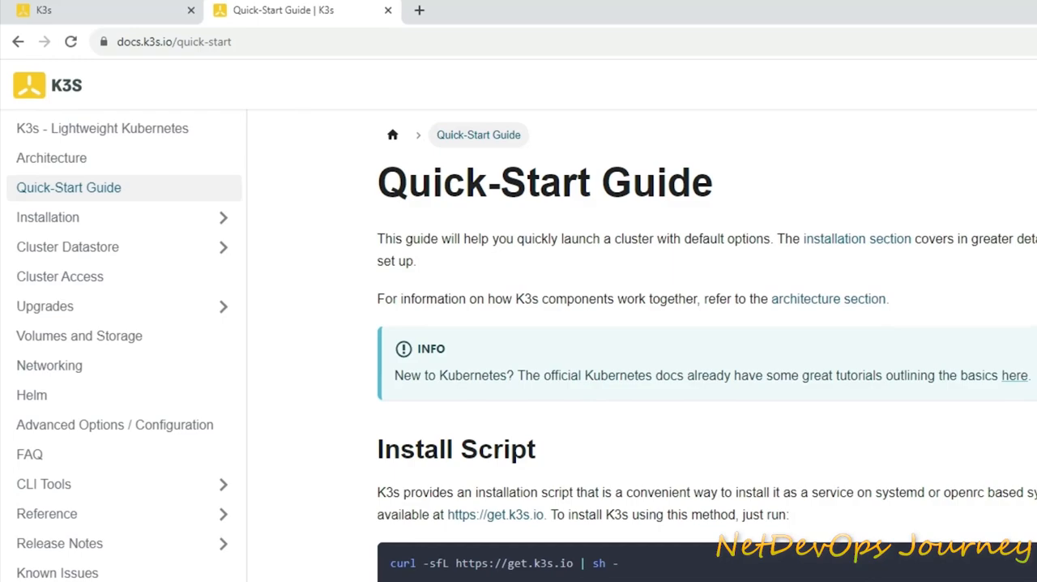
Scroll to the Install Script section and select the K3s curl install command
{"action": "scroll", "scroll_direction": "down", "scroll_amount": 3}
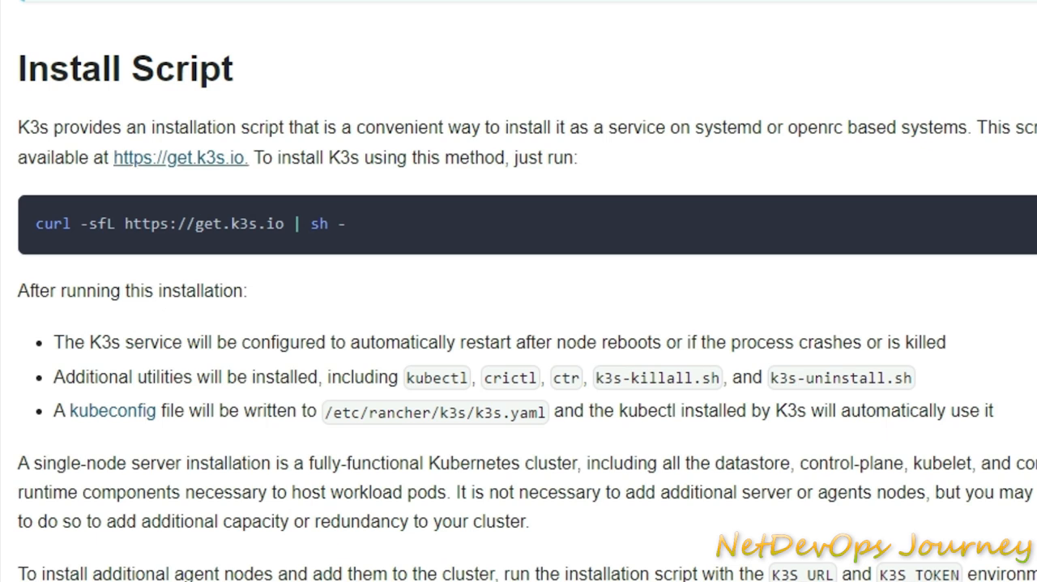
{"action": "left_click_drag", "start_coordinate": [54, 376], "coordinate": [996, 412]}
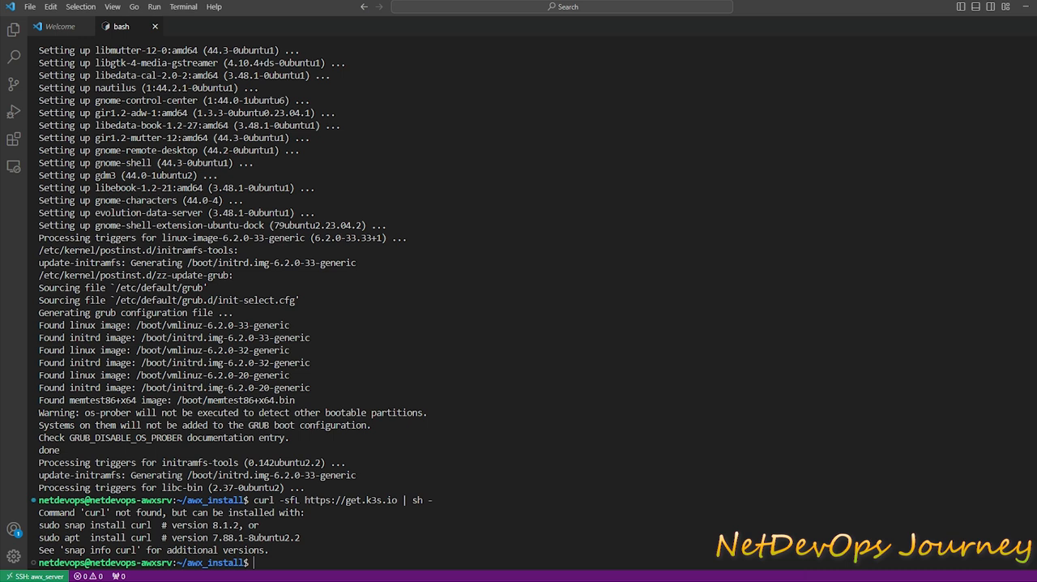
{"action": "type", "text": "clear"}
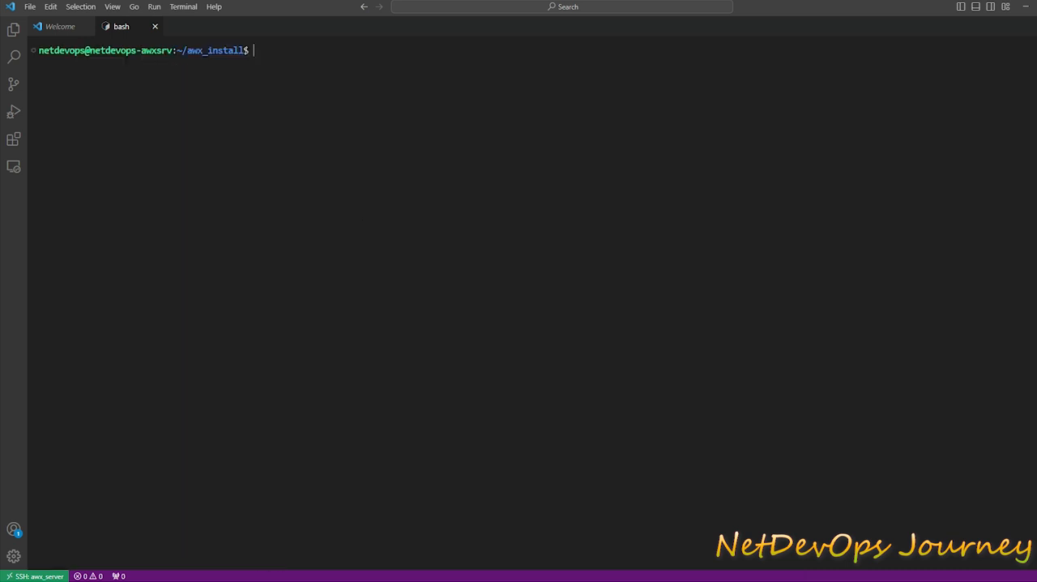
{"action": "type", "text": "sudo apt in"}
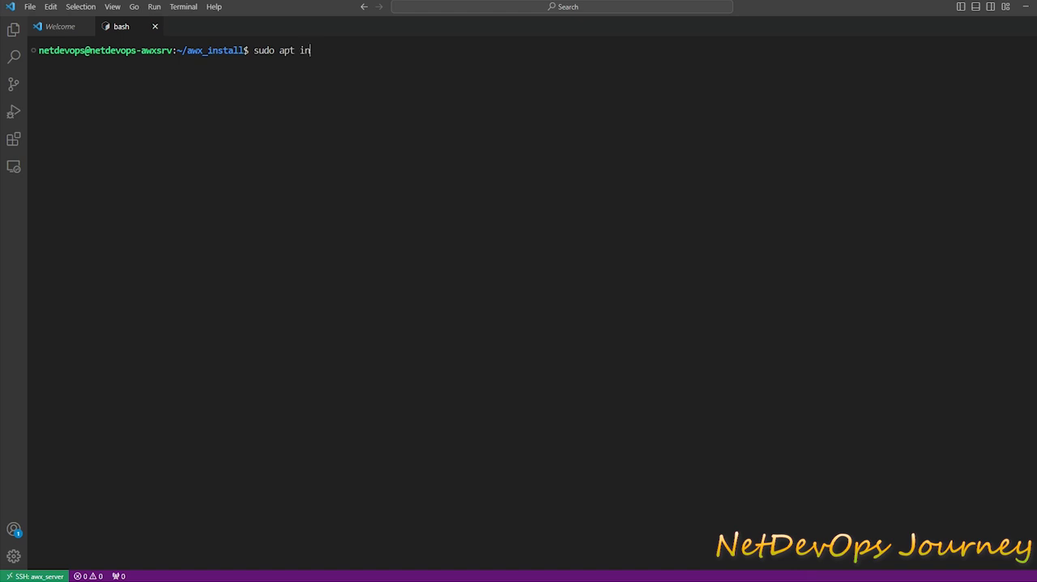
{"action": "type", "text": "stall curl"}
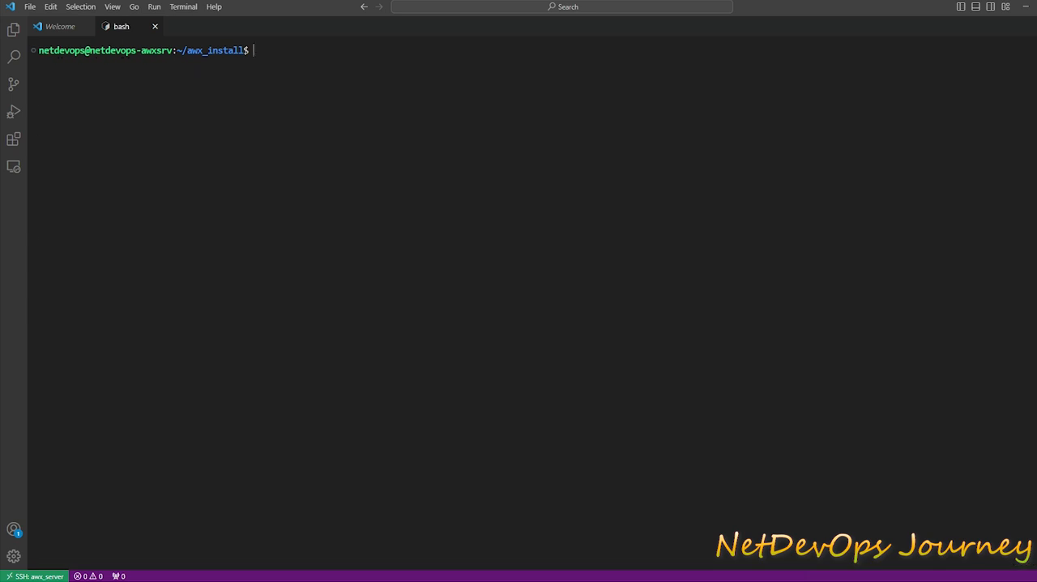
{"action": "type", "text": "curl -sfL https://get.k3s.io | sh -"}
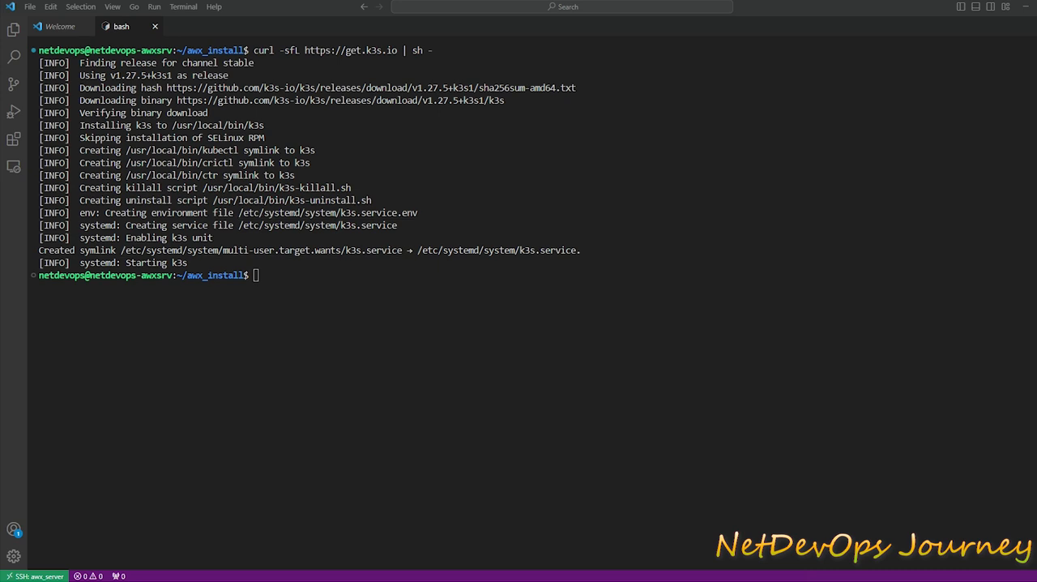
Try kubectl get and inspect /etc/rancher/k3s/k3s.yaml permissions with ls -lsa
{"action": "type", "text": "kubectl"}
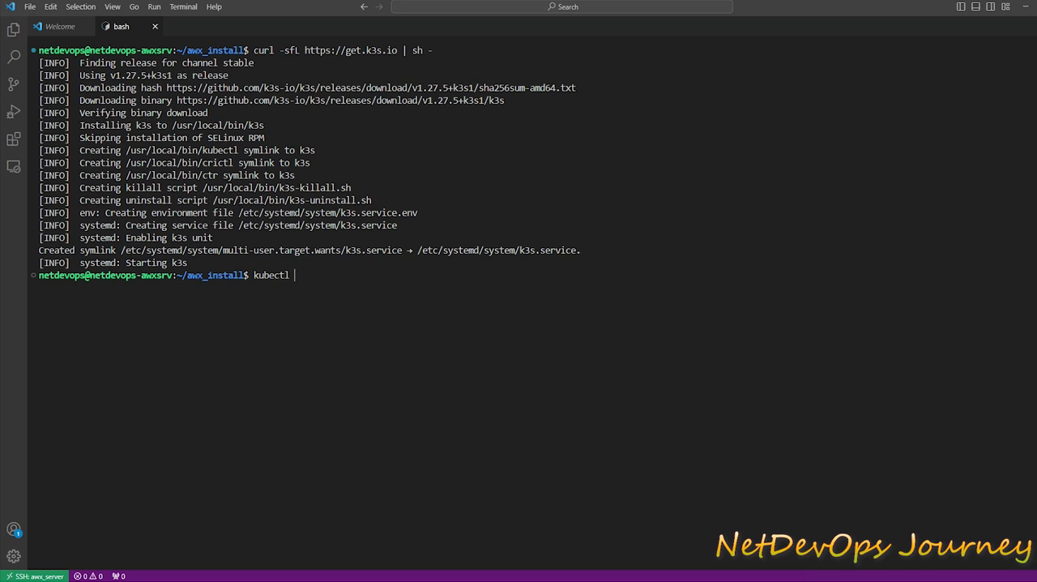
{"action": "type", "text": "get nodes"}
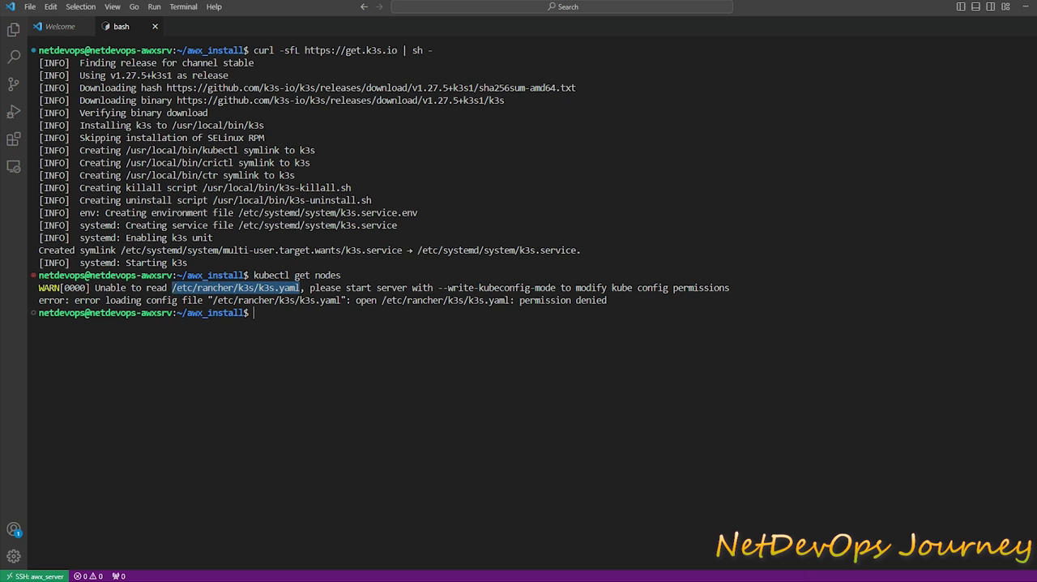
{"action": "type", "text": "ls"}
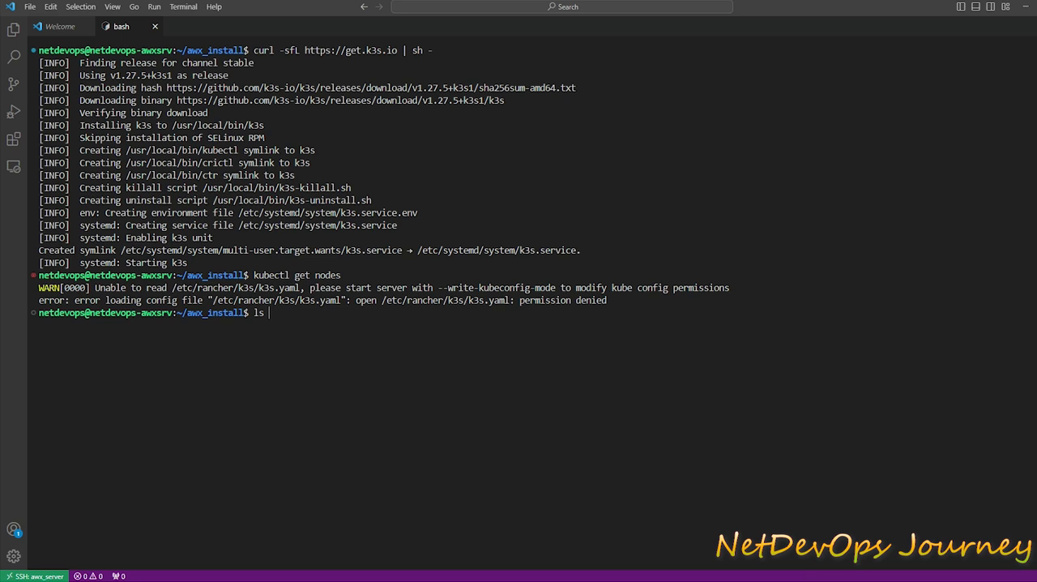
{"action": "type", "text": "-"}
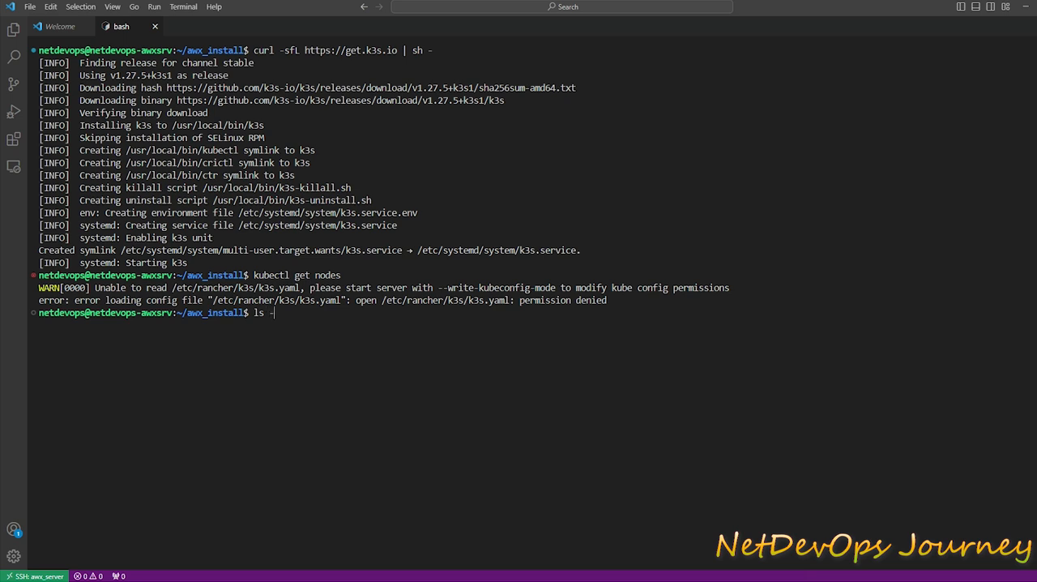
{"action": "type", "text": "lsa"}
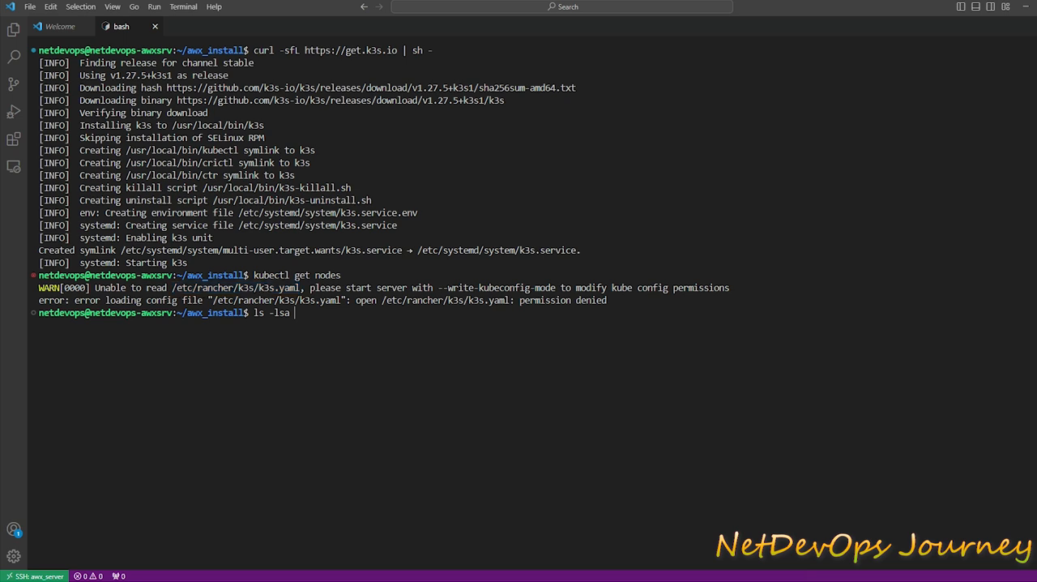
{"action": "type", "text": "/etc/rancher/k3s/k3s.yaml"}
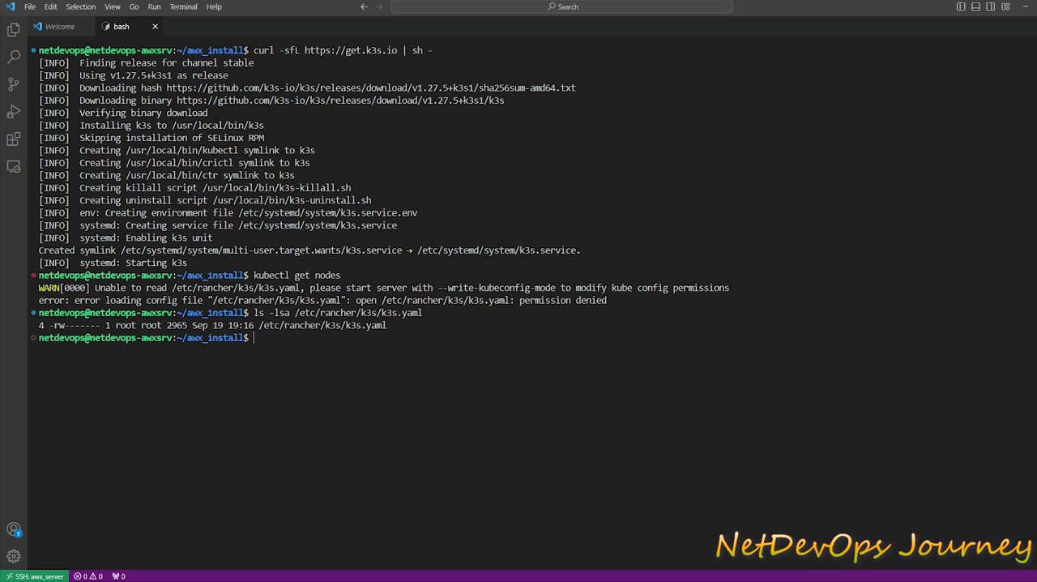
{"action": "double_click", "coordinate": [123, 324]}
{"action": "type", "text": "sudo cho"}
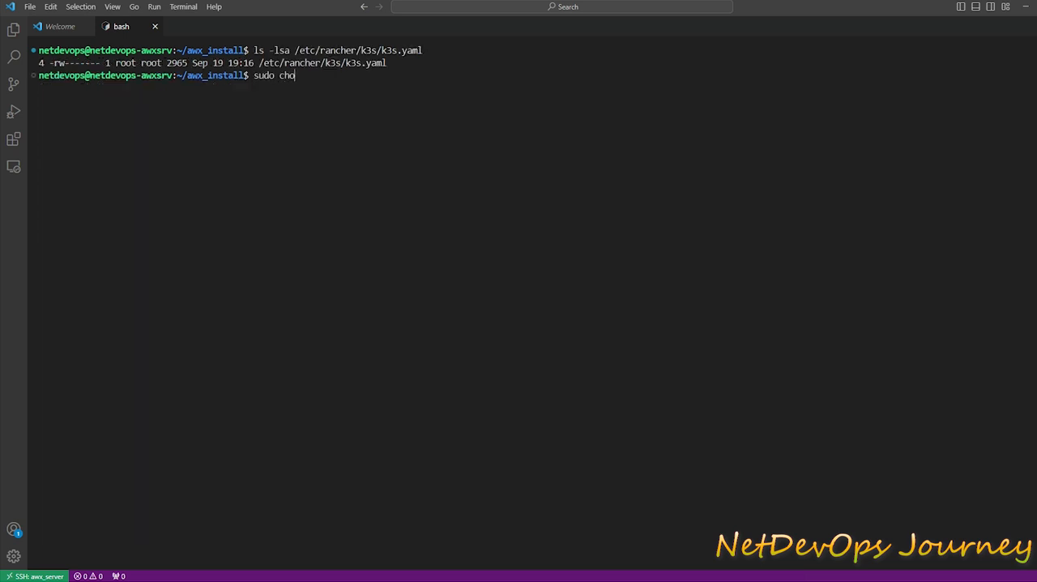
Re-own /etc/rancher/k3s/k3s.yaml to netdevops:netdevops and re-check with ls -lsa
{"action": "type", "text": "wn netdevops"}
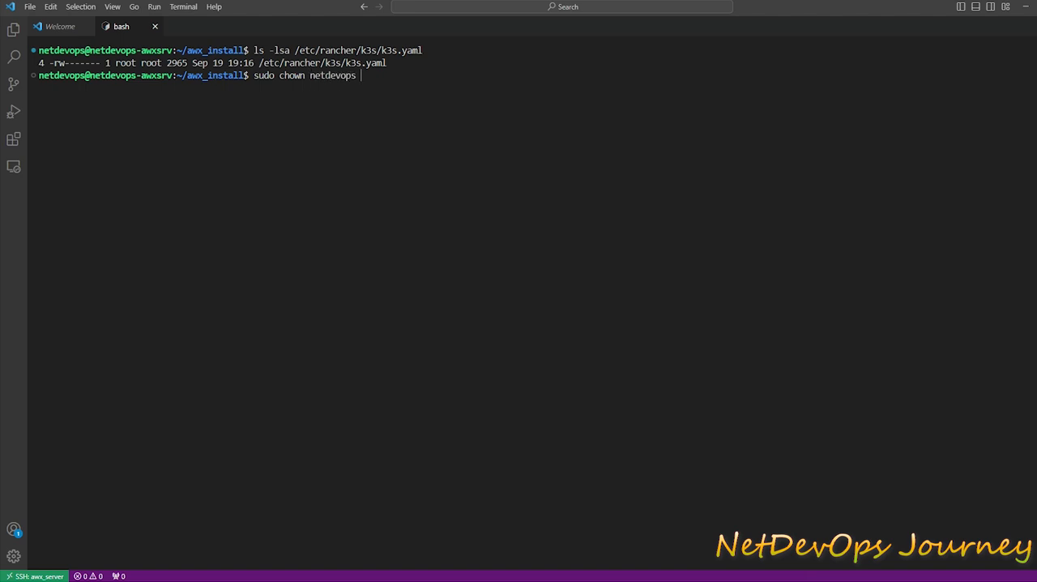
{"action": "type", "text": ":netdevops"}
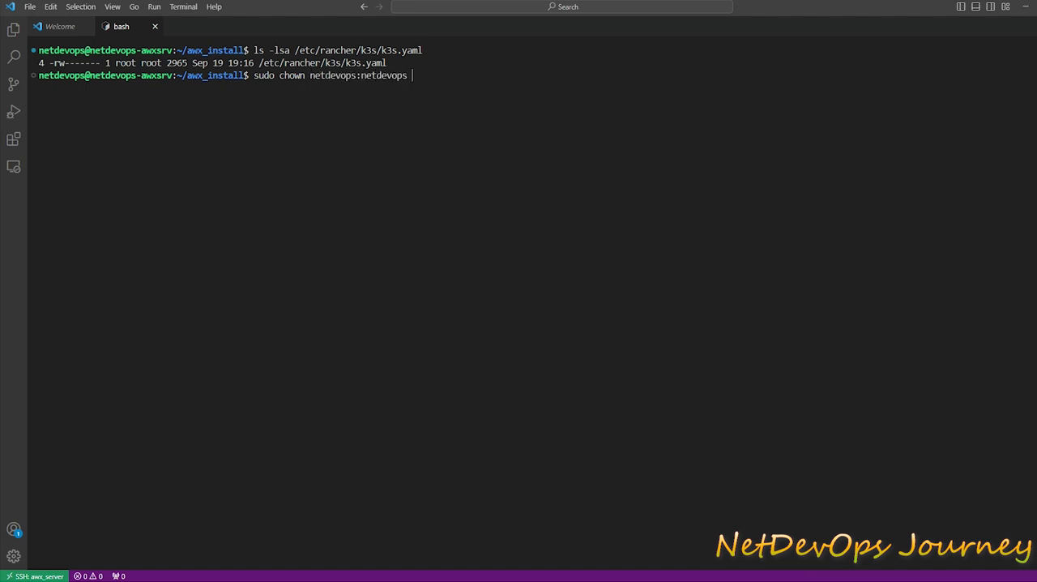
{"action": "type", "text": "/etc/"}
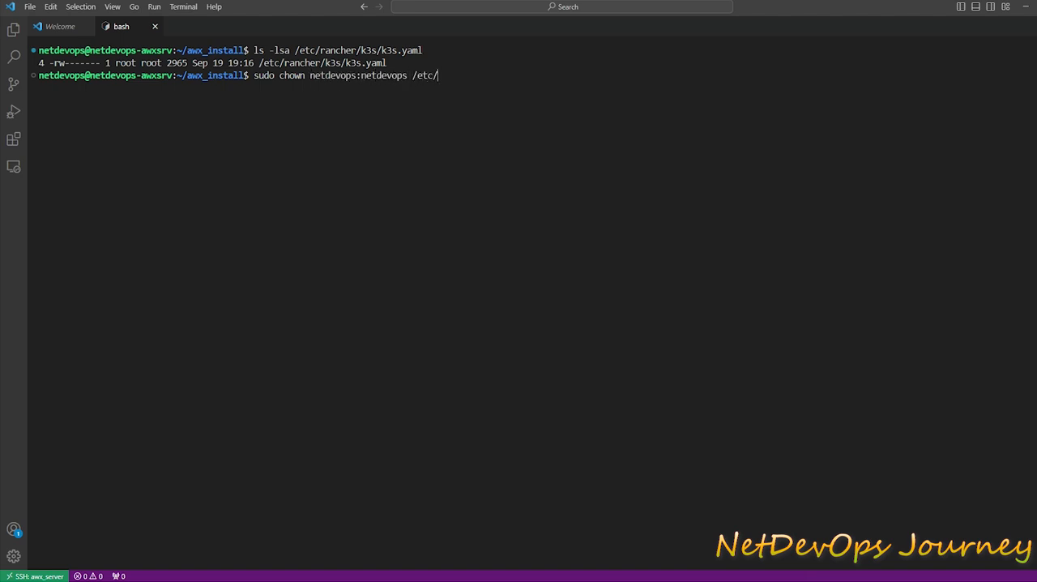
{"action": "type", "text": "r"}
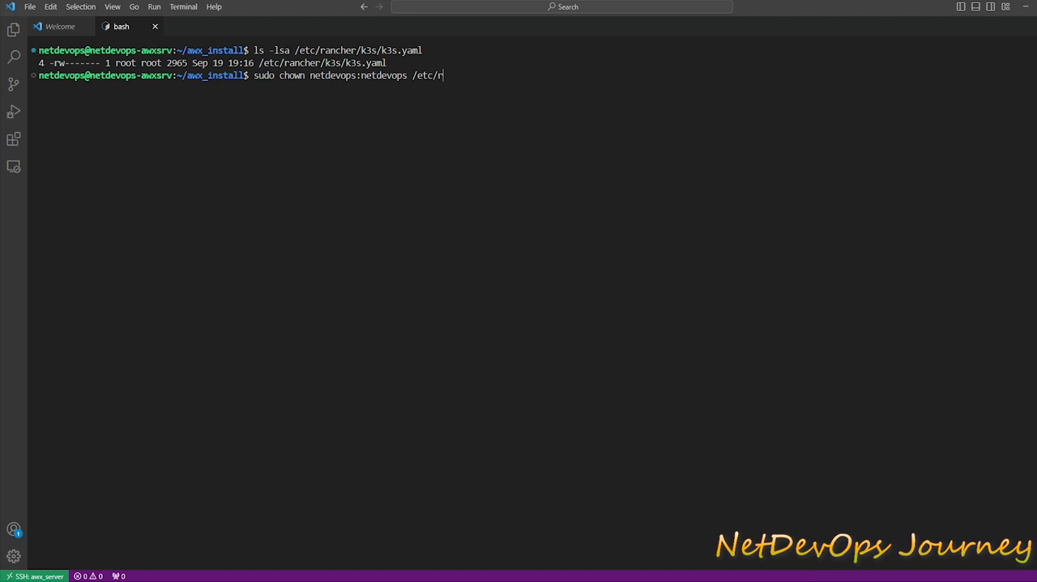
{"action": "type", "text": "ancher/k"}
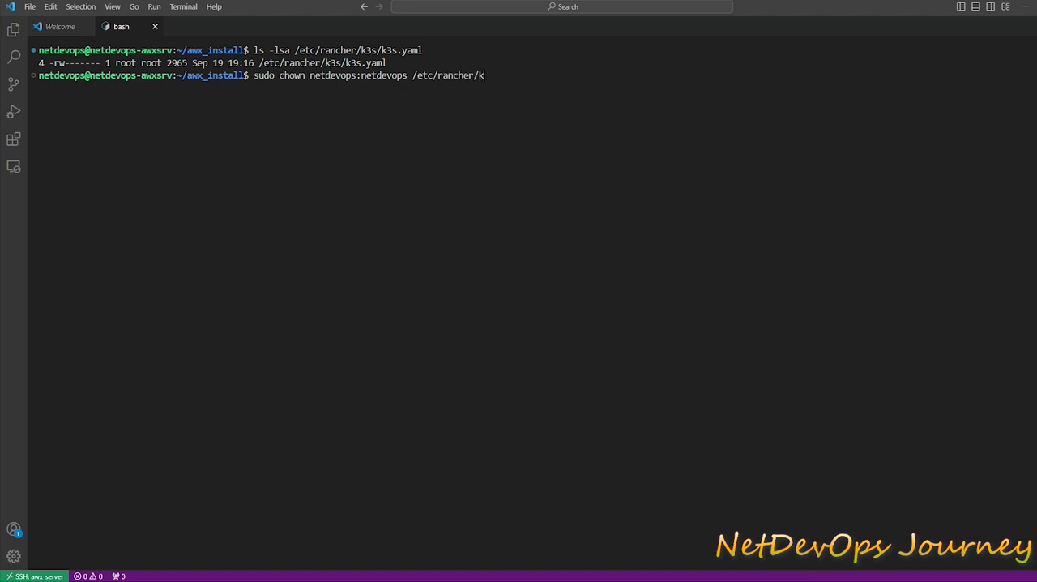
{"action": "type", "text": "3s/"}
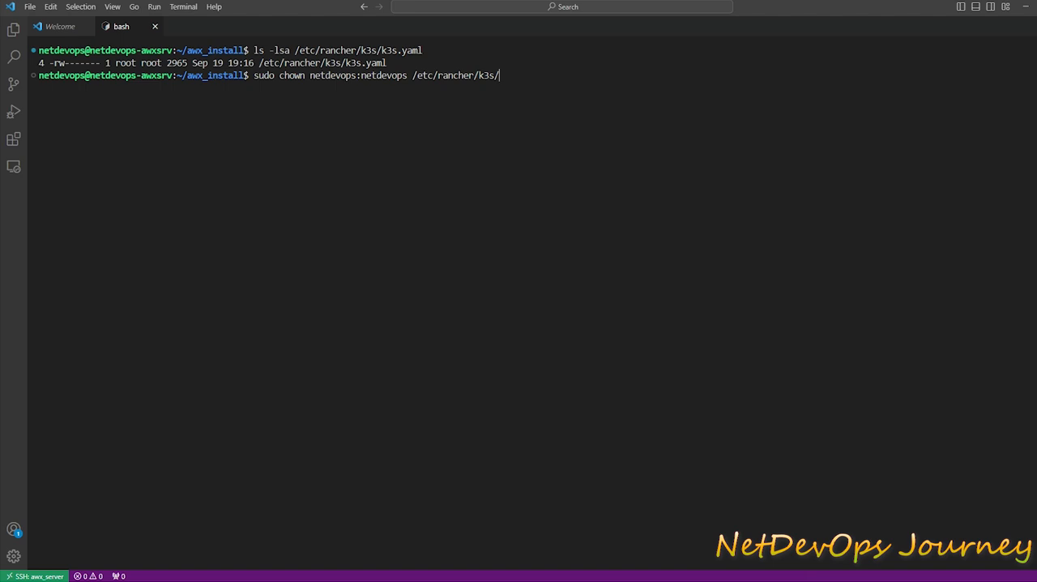
{"action": "type", "text": "k3s.yaml"}
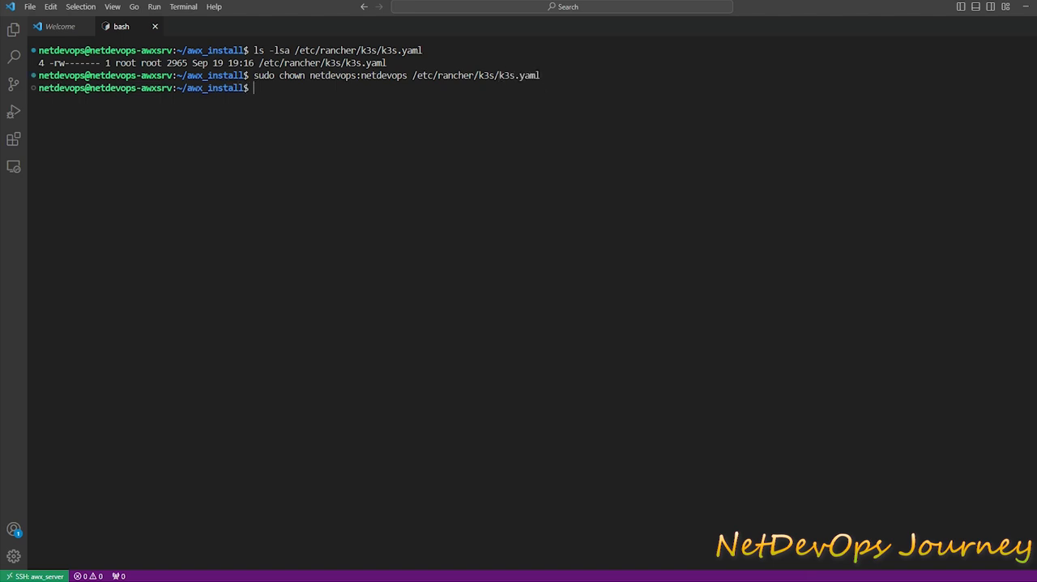
{"action": "type", "text": "ls -lsa /etc/rancher/k3s/k3s.yaml"}
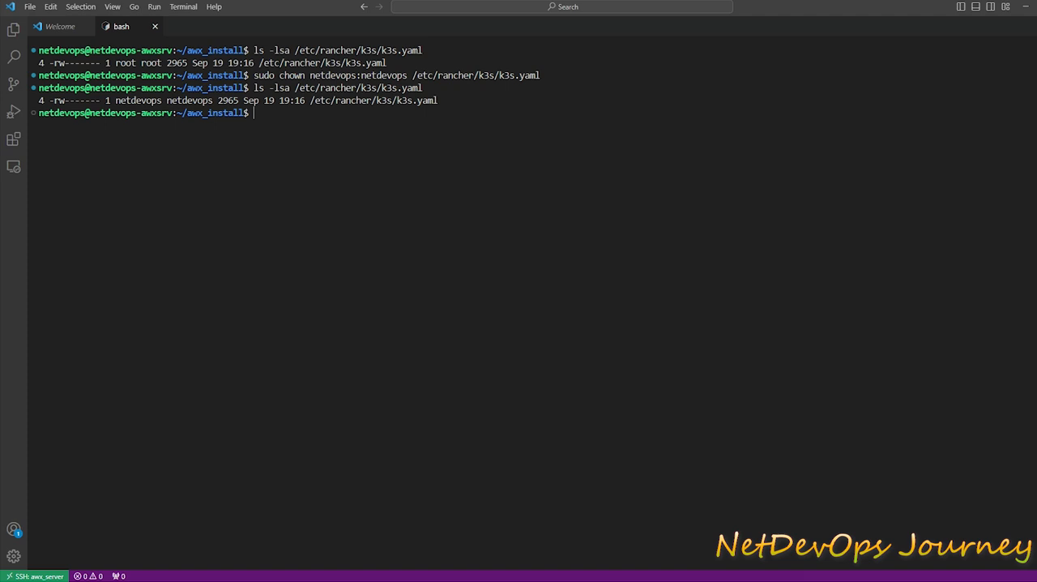
Run kubectl get nodes to see the node Ready, then kubectl get pods
{"action": "type", "text": "kubectl"}
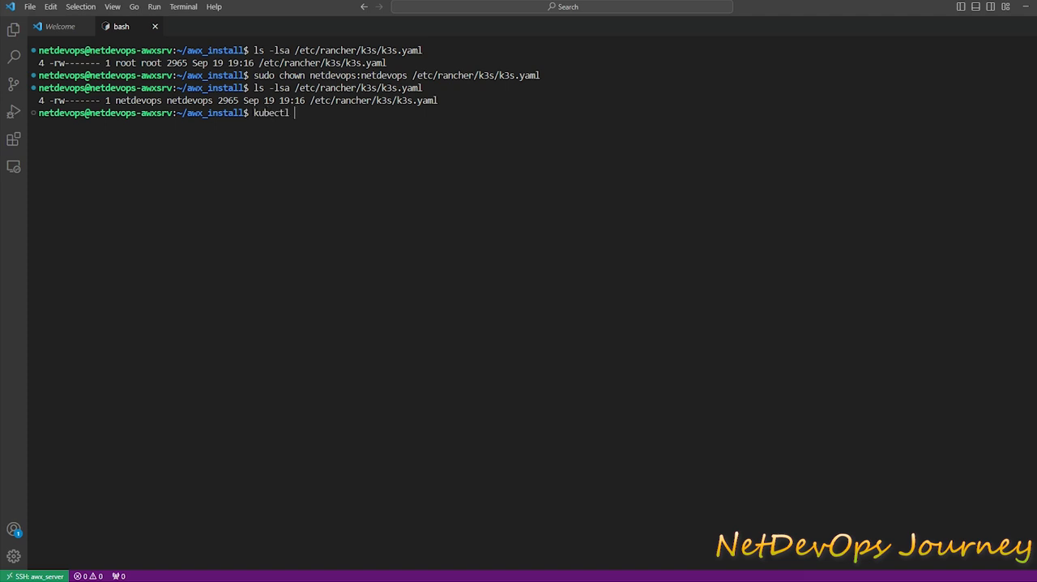
{"action": "type", "text": "get"}
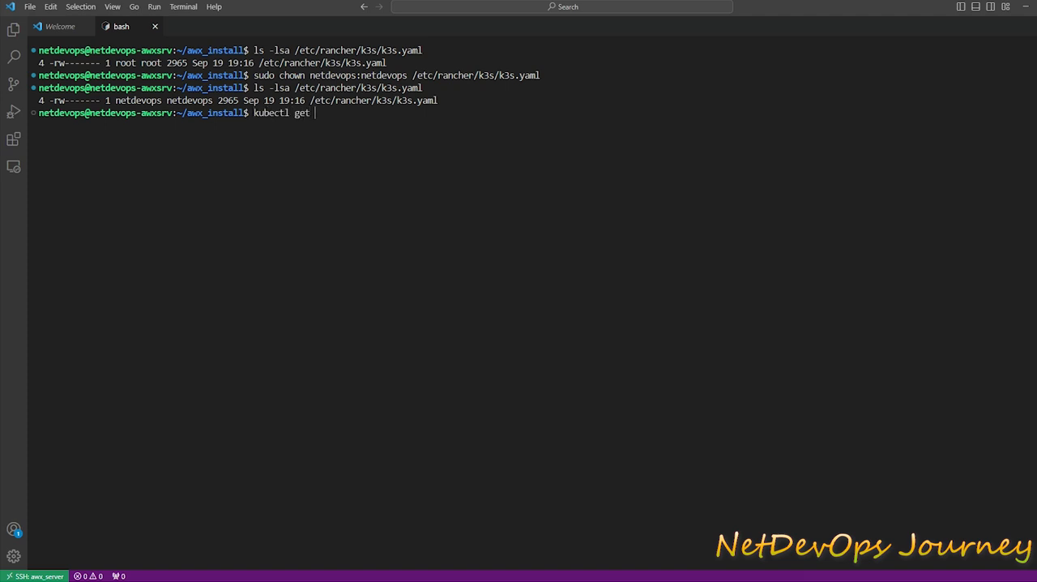
{"action": "type", "text": "nodes"}
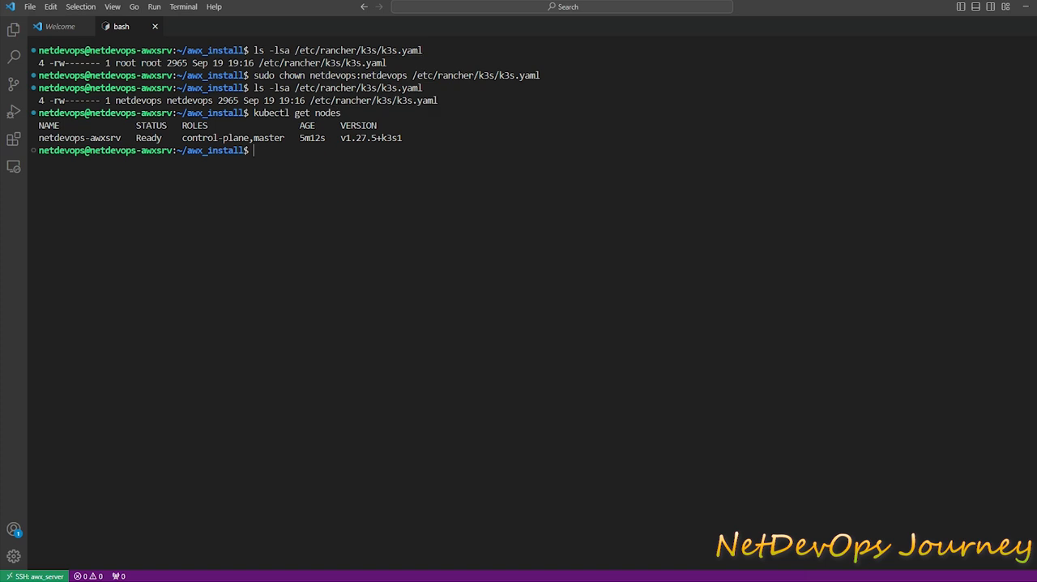
{"action": "type", "text": "kubectl"}
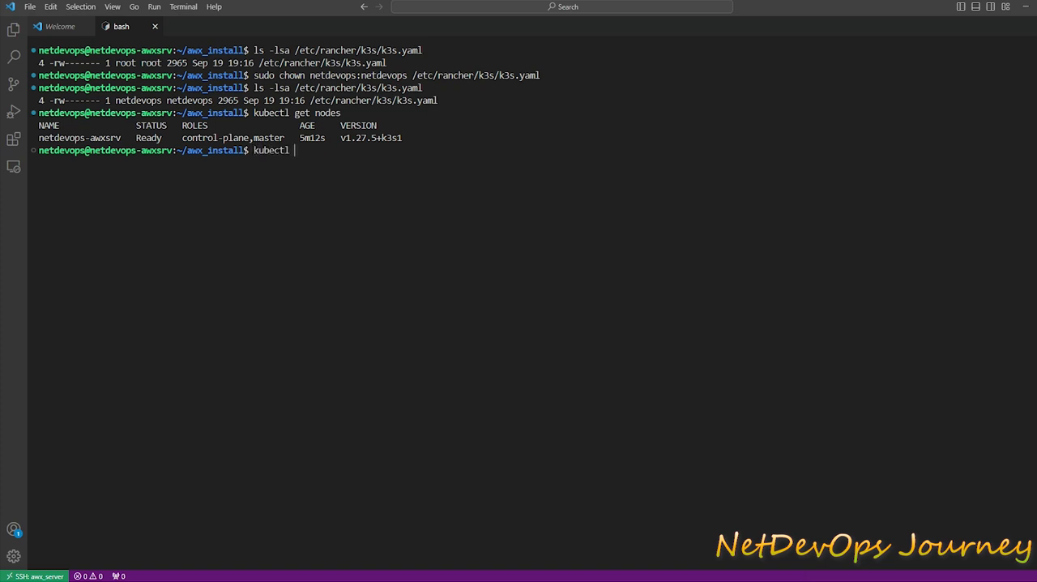
{"action": "type", "text": "get po"}
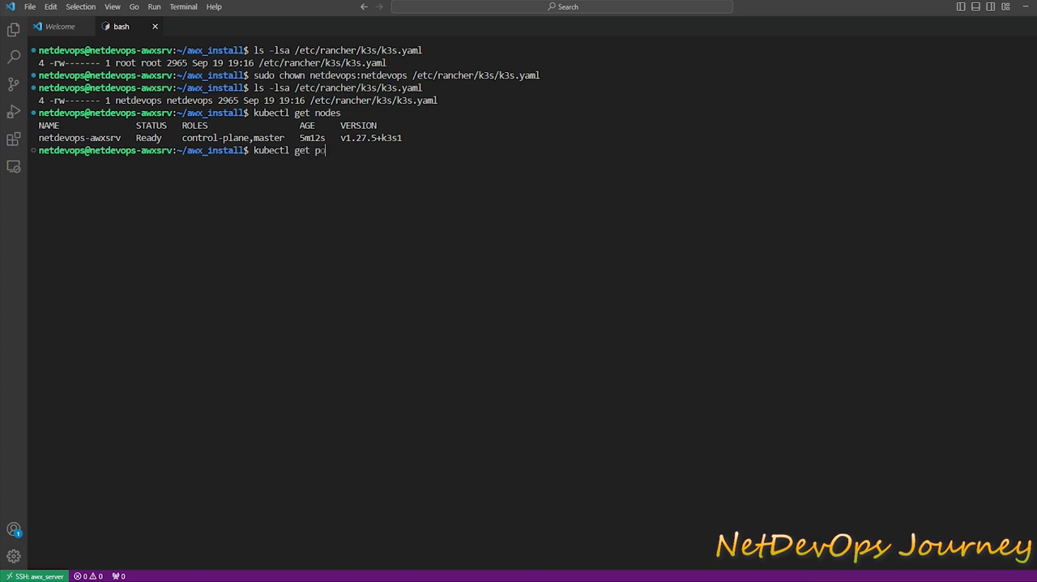
{"action": "type", "text": "ds"}
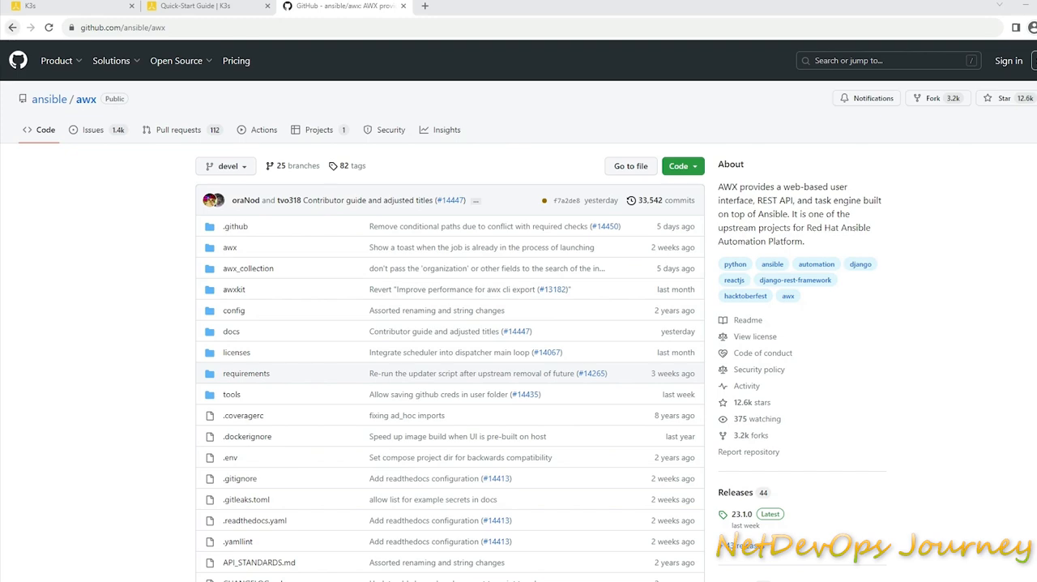
{"action": "mouse_move", "coordinate": [318, 130]}
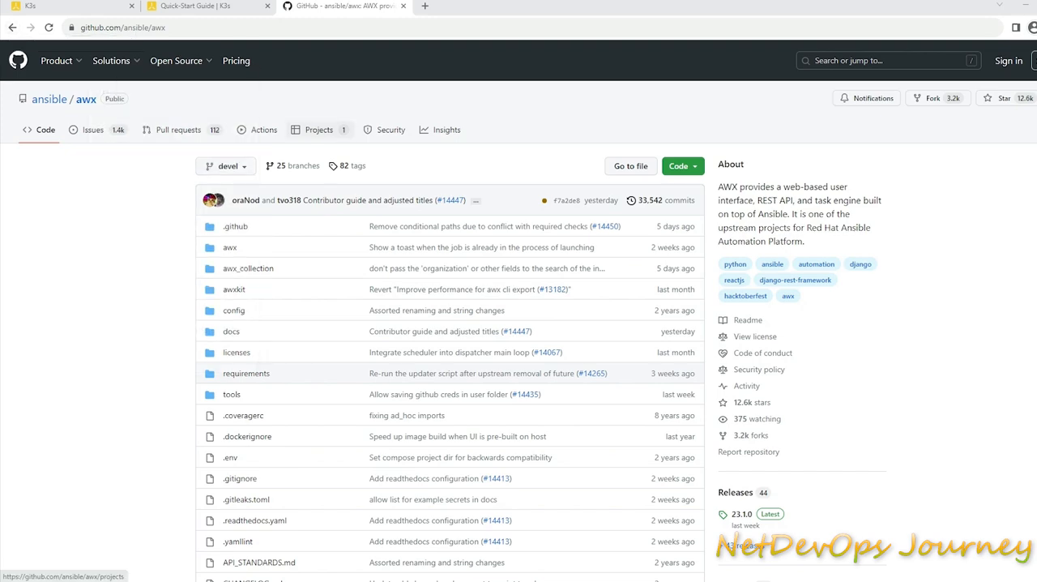
Scroll the ansible/awx README to the 'To install AWX' line and select it
{"action": "scroll", "scroll_direction": "down", "scroll_amount": 3}
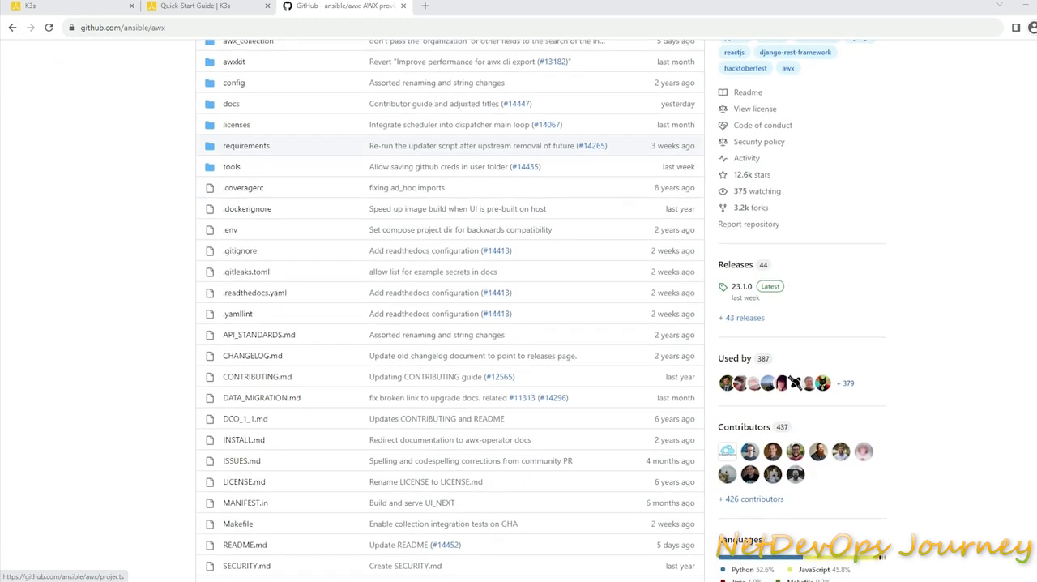
{"action": "scroll", "scroll_direction": "down", "scroll_amount": 3}
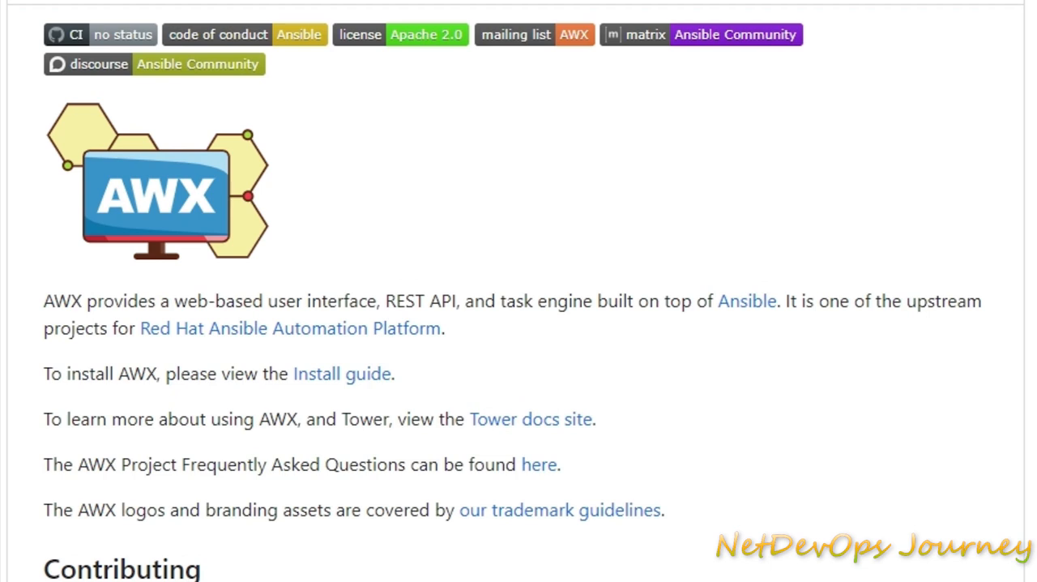
{"action": "left_click_drag", "start_coordinate": [44, 302], "coordinate": [420, 327]}
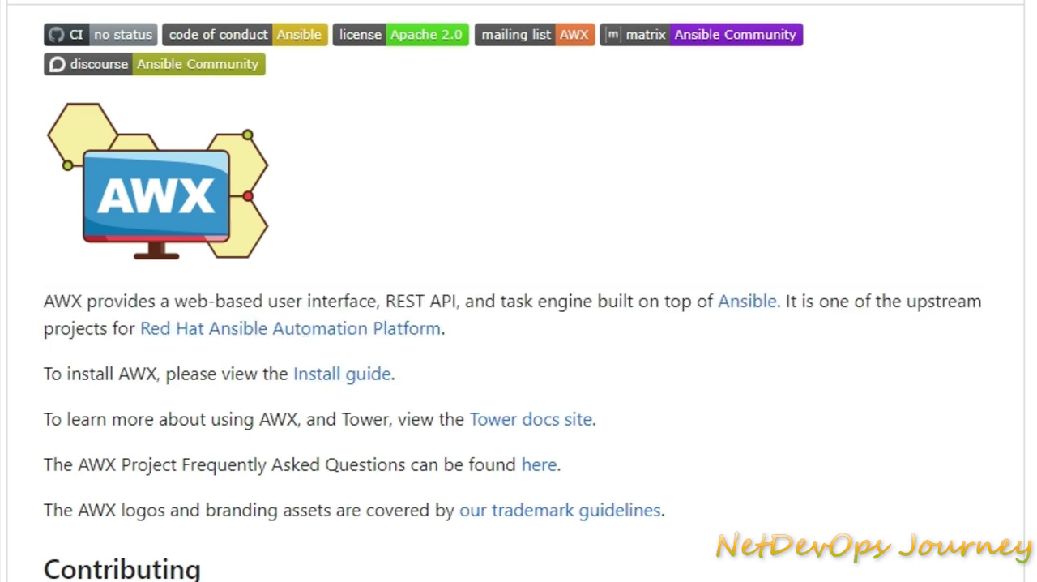
{"action": "mouse_move", "coordinate": [340, 372]}
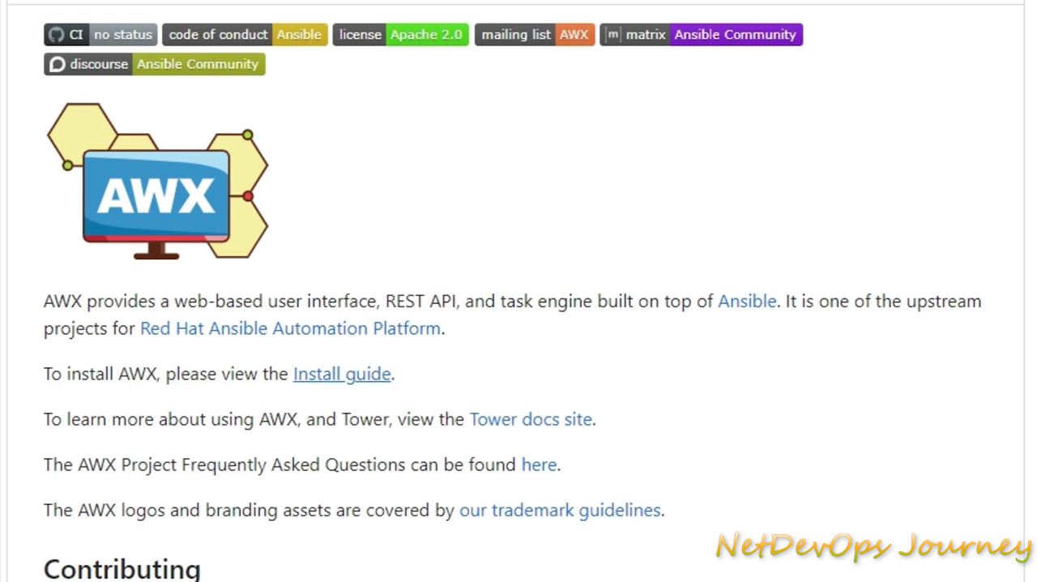
Follow the Install guide into awx-operator's Basic Install document and scroll to its sample
{"action": "left_click", "coordinate": [340, 372]}
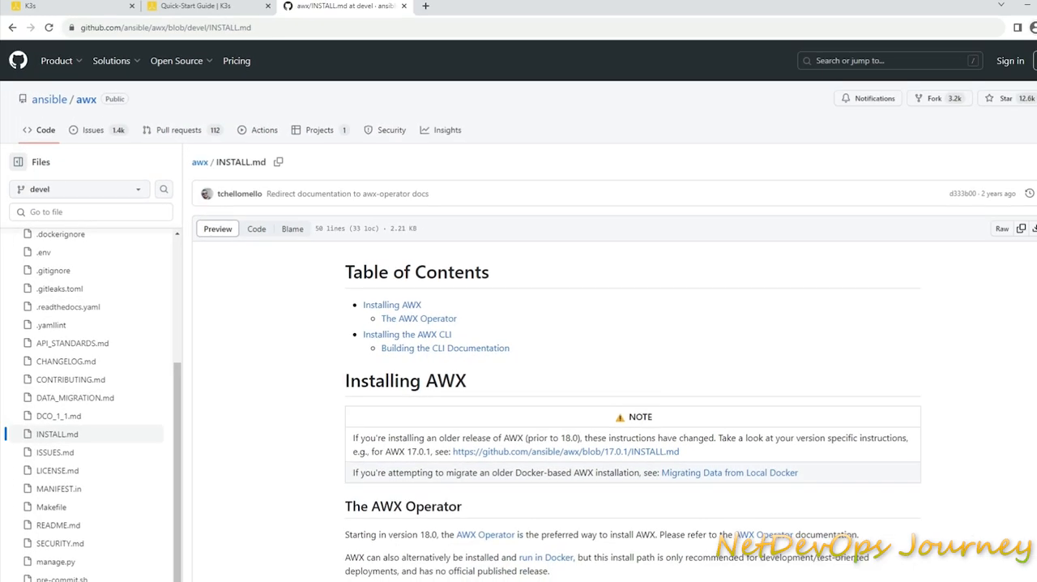
{"action": "scroll", "scroll_direction": "down", "scroll_amount": 3}
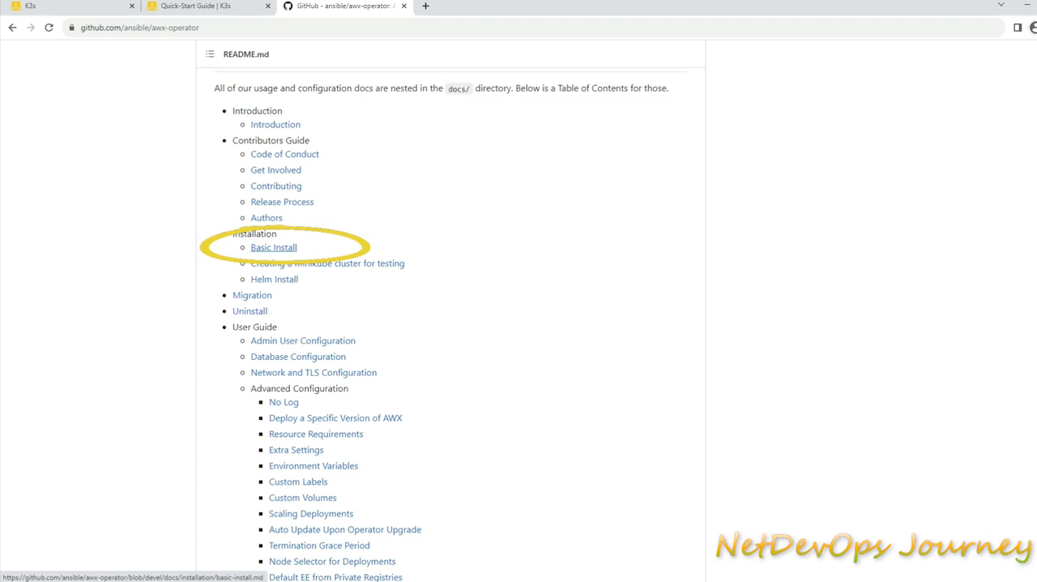
{"action": "left_click", "coordinate": [272, 246]}
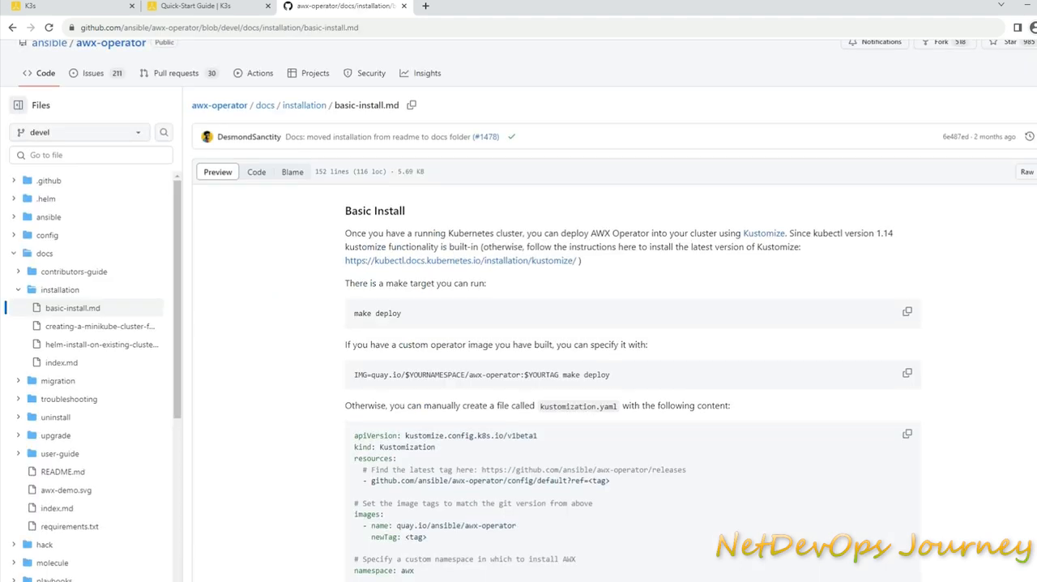
{"action": "scroll", "scroll_direction": "down", "scroll_amount": 3}
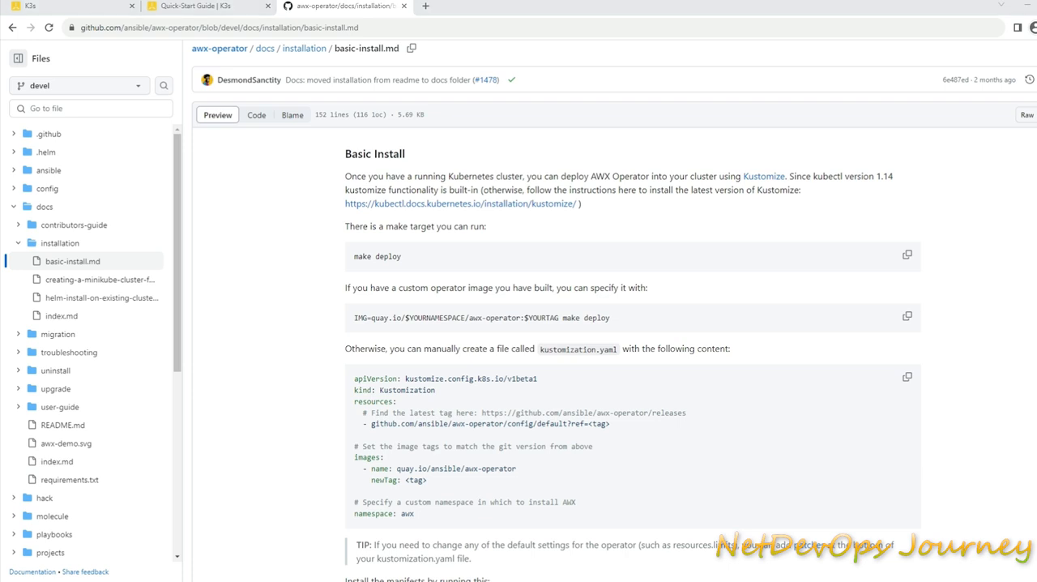
{"action": "scroll", "scroll_direction": "down", "scroll_amount": 3}
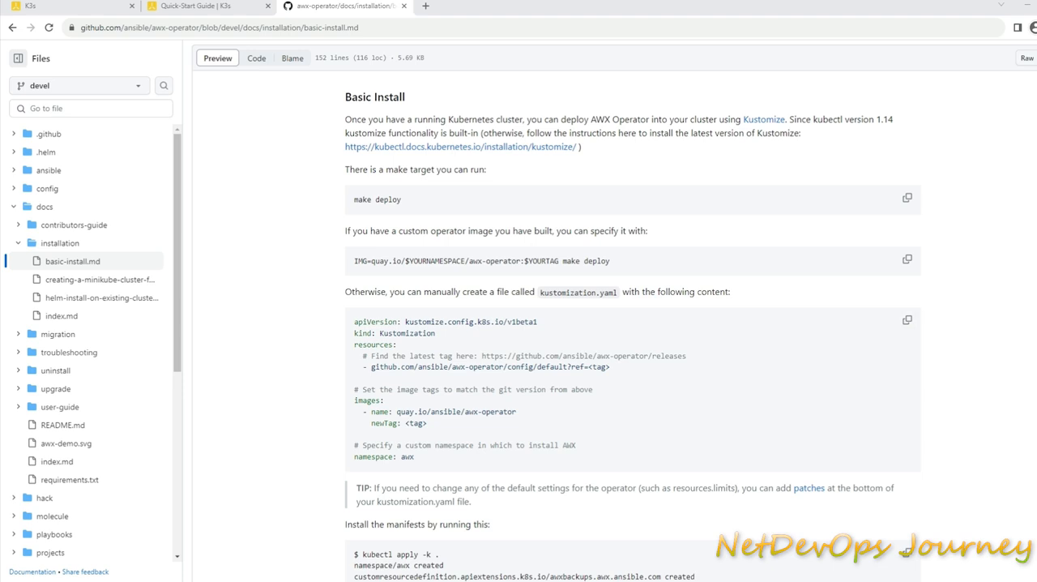
Copy the sample kustomization.yaml content and start a kustomization.yaml on the server
{"action": "double_click", "coordinate": [577, 292]}
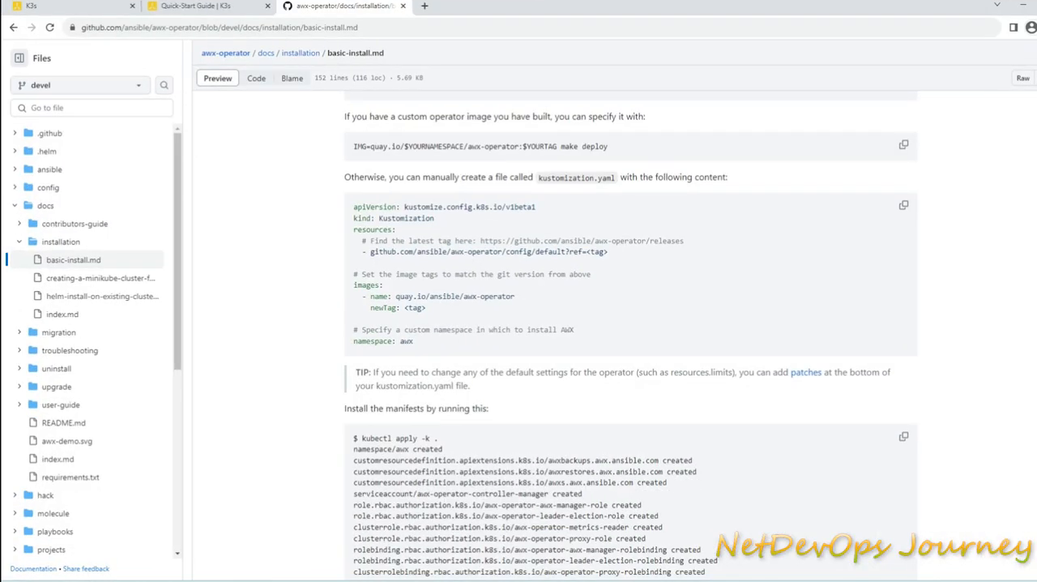
{"action": "right_click", "coordinate": [575, 177]}
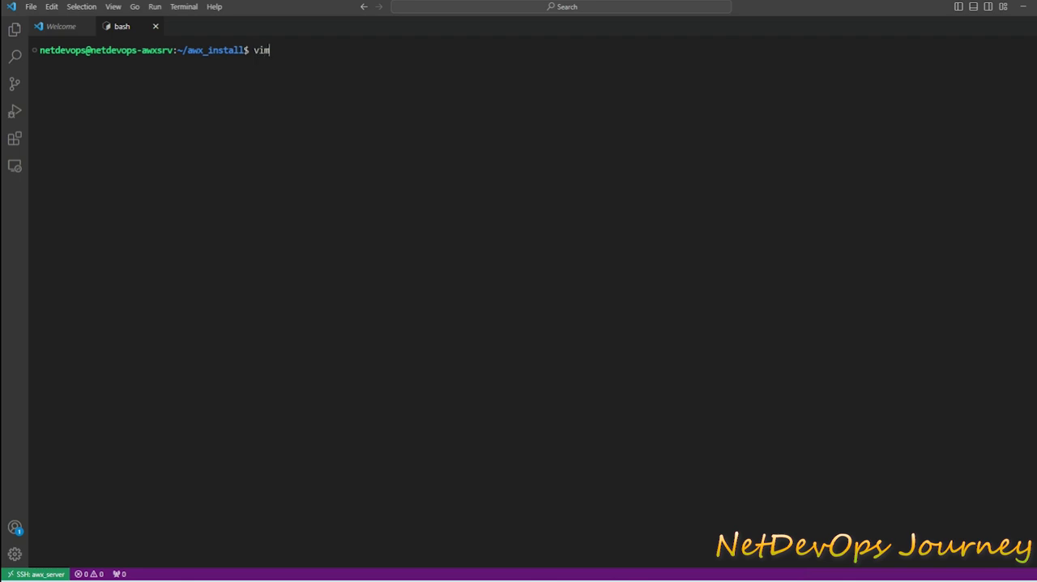
{"action": "type", "text": "kustomization.yaml"}
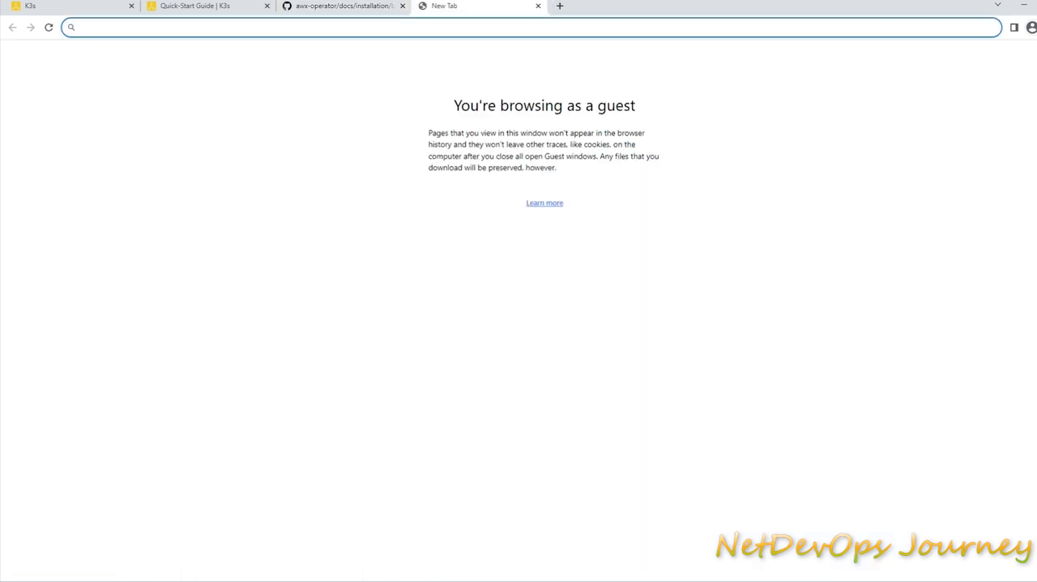
Look up awx-operator release tags at github.com/ansible/awx-operator/releases and copy version 2.5.2
{"action": "type", "text": "github.com/ansible/awx-operator/releases"}
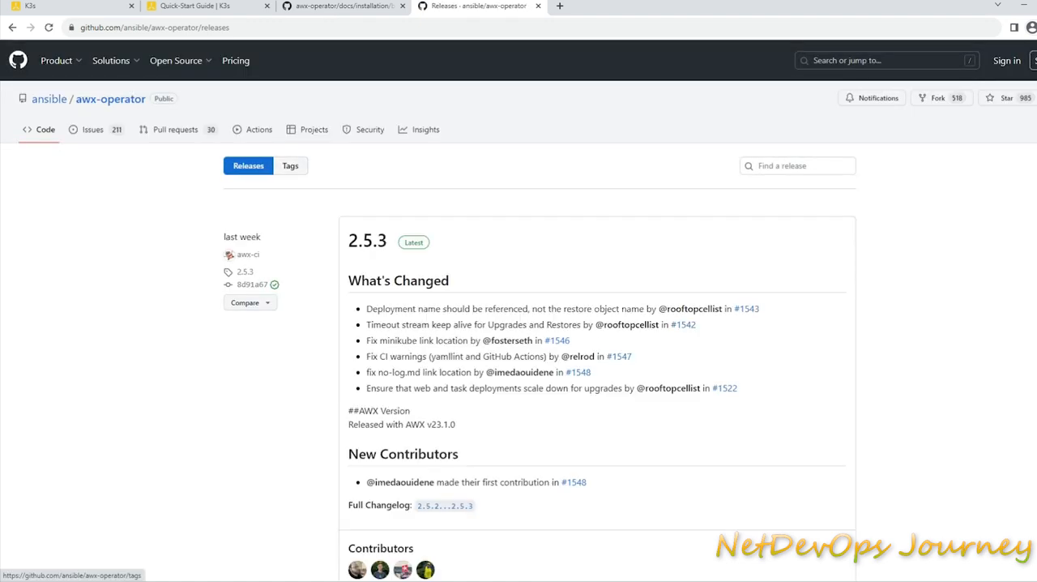
{"action": "left_click", "coordinate": [290, 165]}
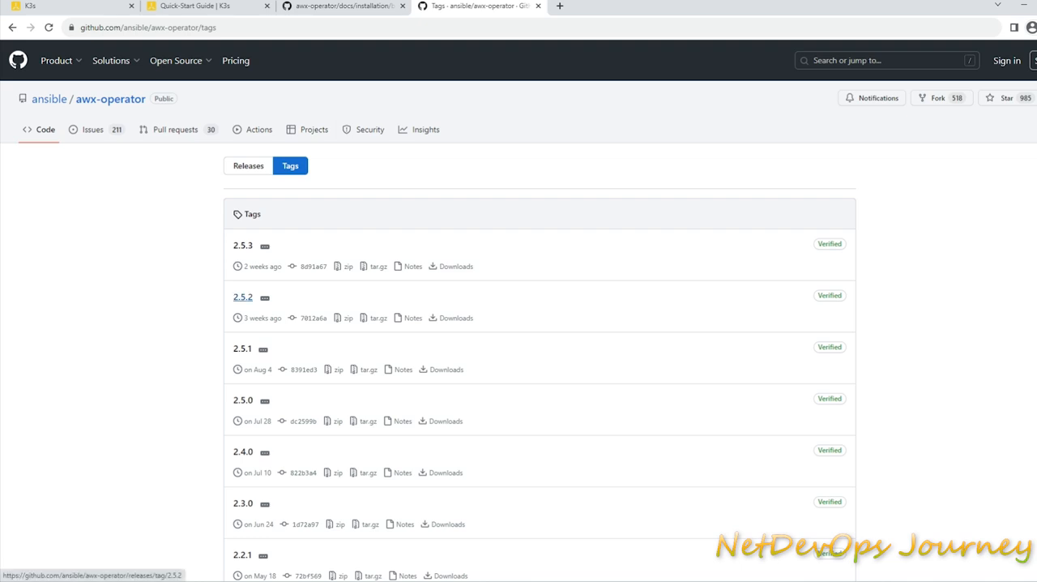
{"action": "double_click", "coordinate": [243, 296]}
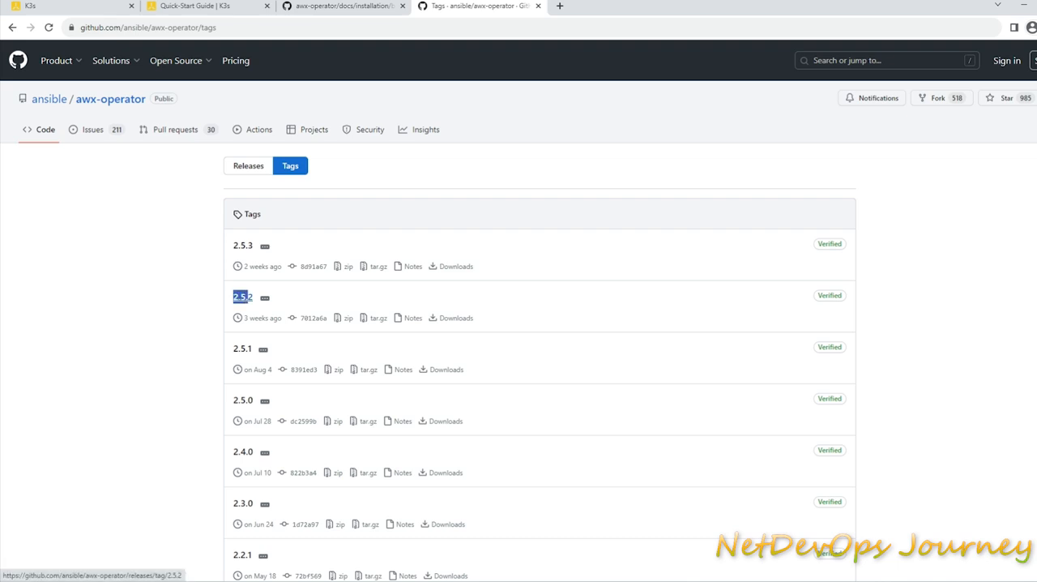
{"action": "left_click", "coordinate": [340, 6]}
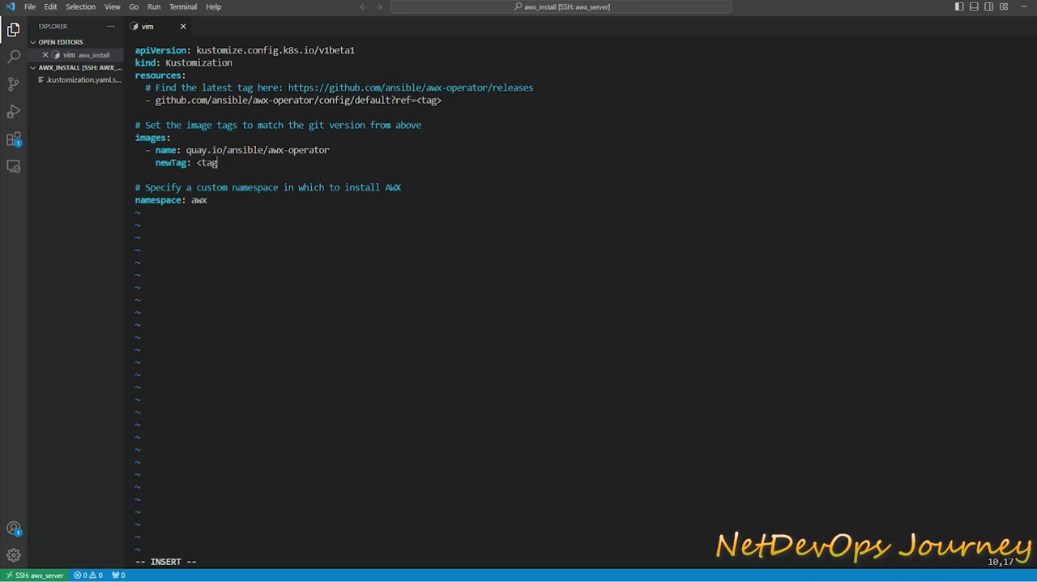
Replace both <tag> placeholders with 2.5.2 in kustomization.yaml and save with :x
{"action": "type", "text": "2.5."}
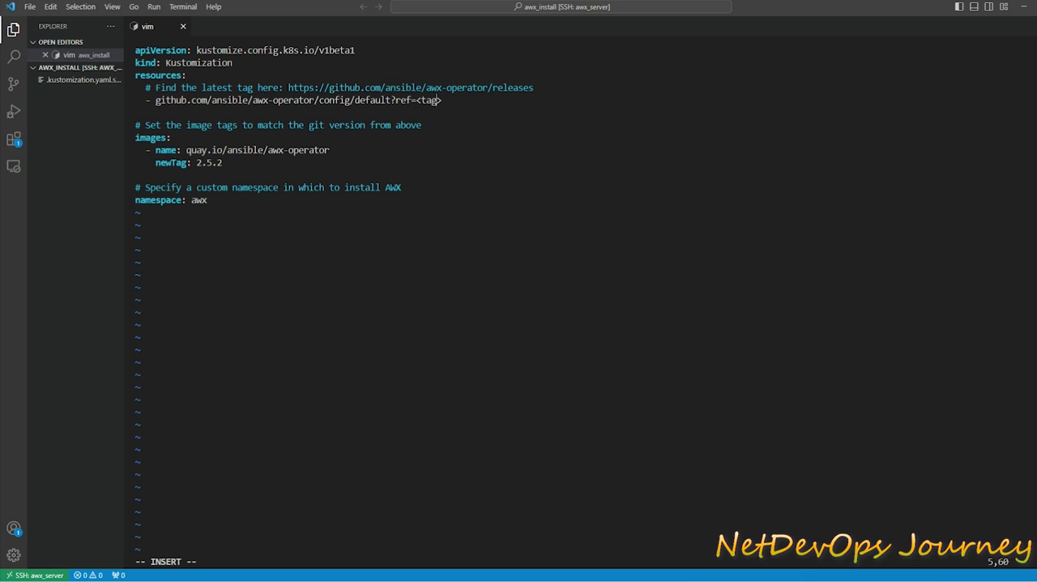
{"action": "type", "text": "2.5.2"}
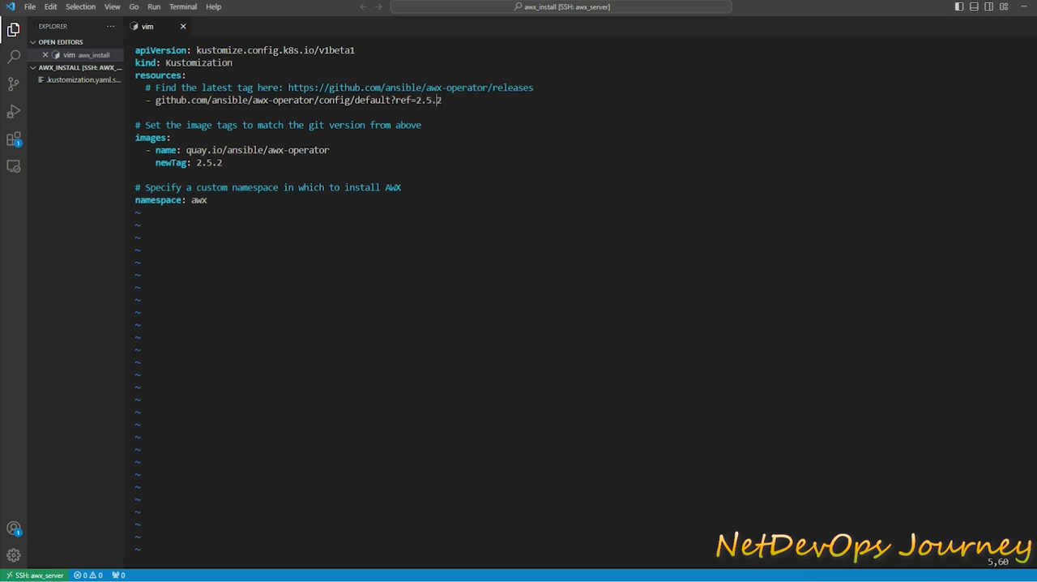
{"action": "type", "text": ":x"}
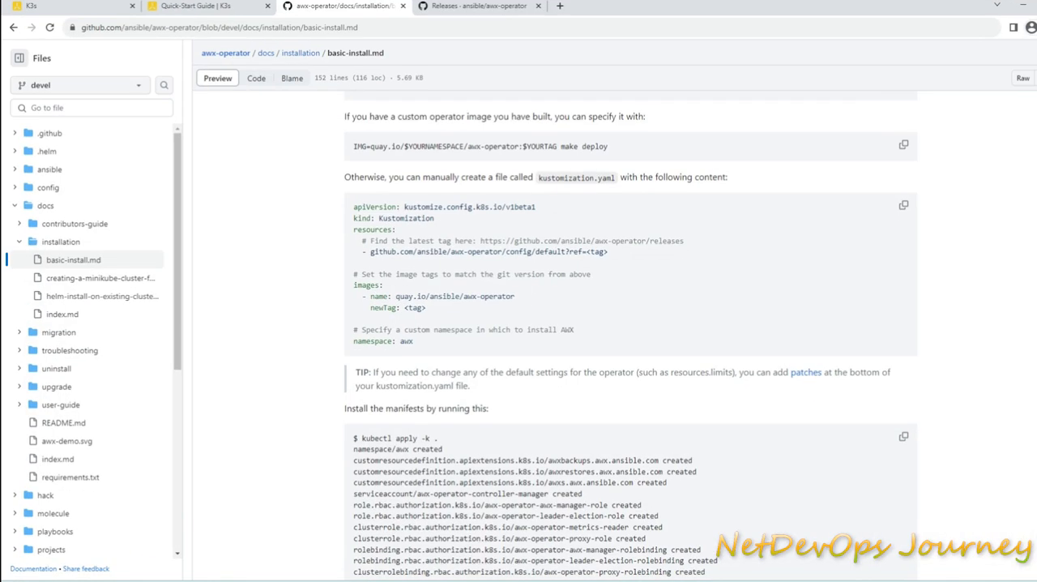
Select the kubectl apply command from the install guide
{"action": "scroll", "scroll_direction": "down", "scroll_amount": 3}
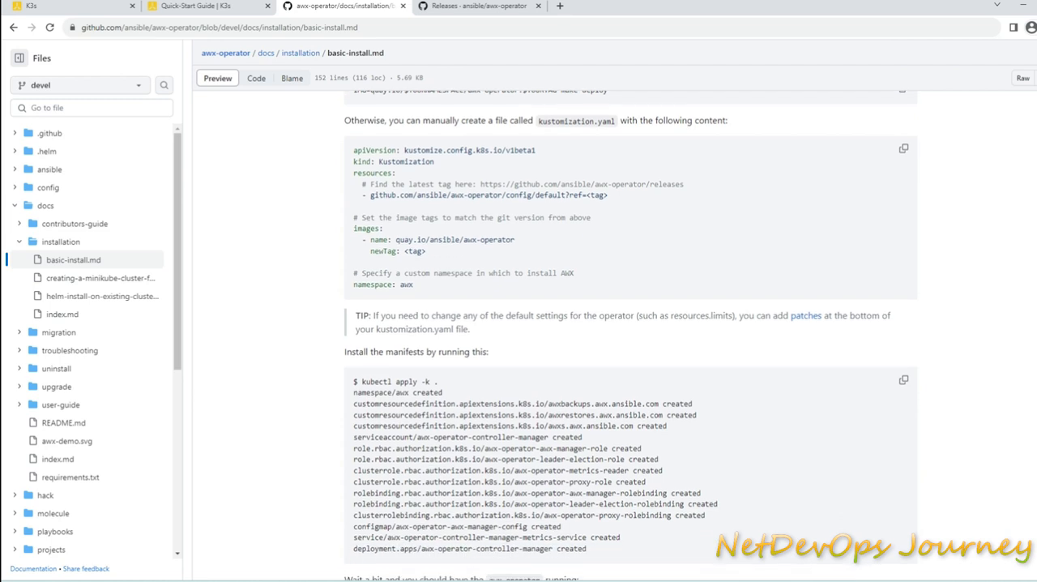
{"action": "double_click", "coordinate": [397, 383]}
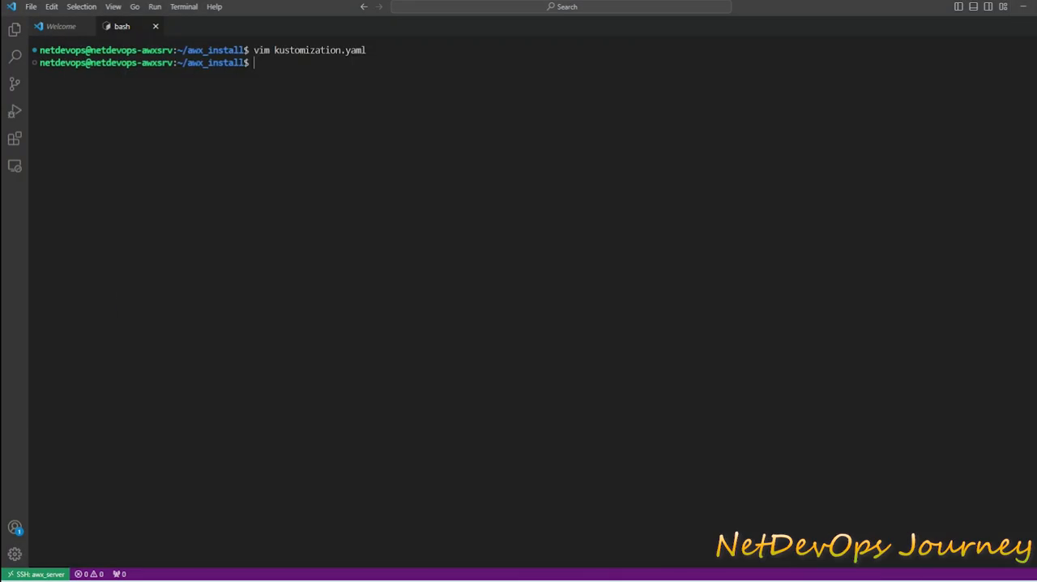
Run kubectl apply -k . and copy the guide's pod-listing command for the awx namespace
{"action": "type", "text": "kubectl apply -k ."}
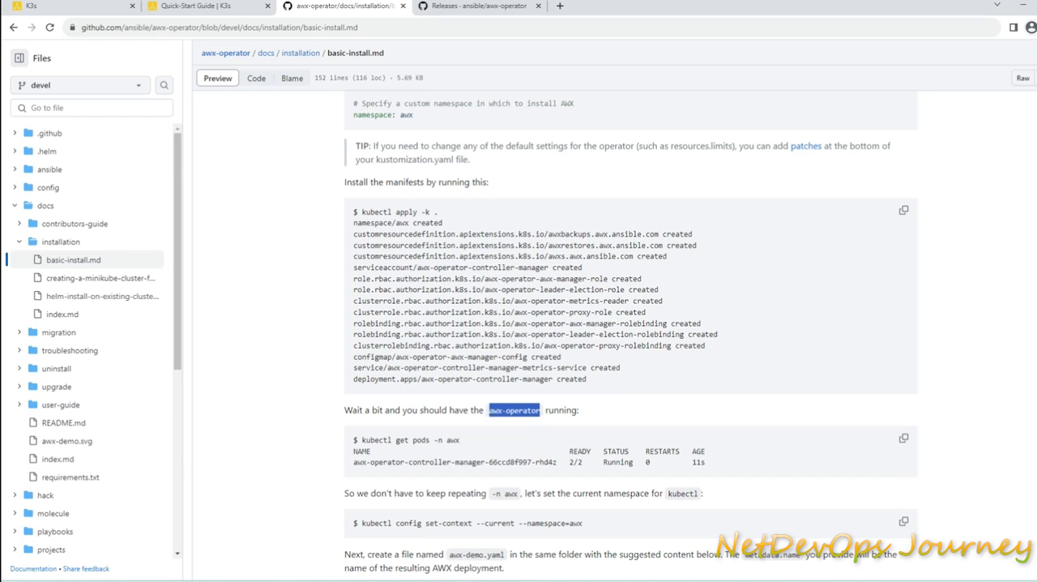
{"action": "left_click_drag", "start_coordinate": [378, 441], "coordinate": [461, 441]}
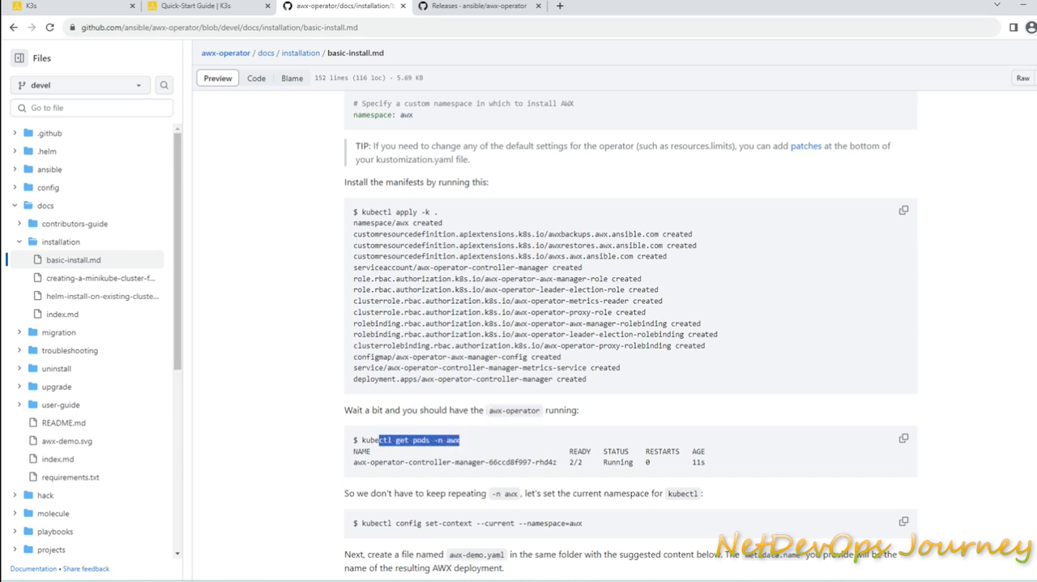
{"action": "right_click", "coordinate": [408, 439]}
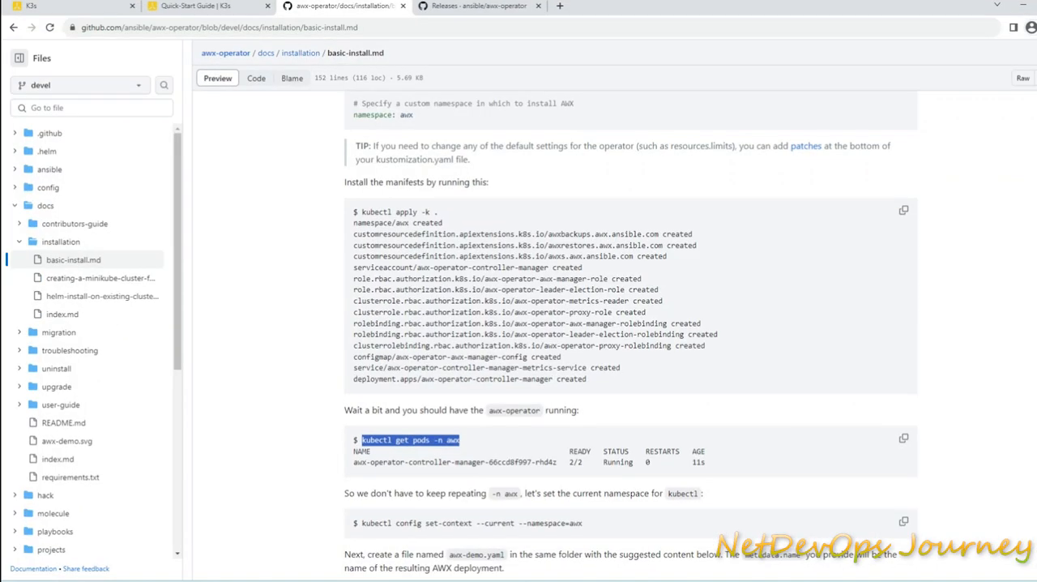
{"action": "scroll", "scroll_direction": "down", "scroll_amount": 3}
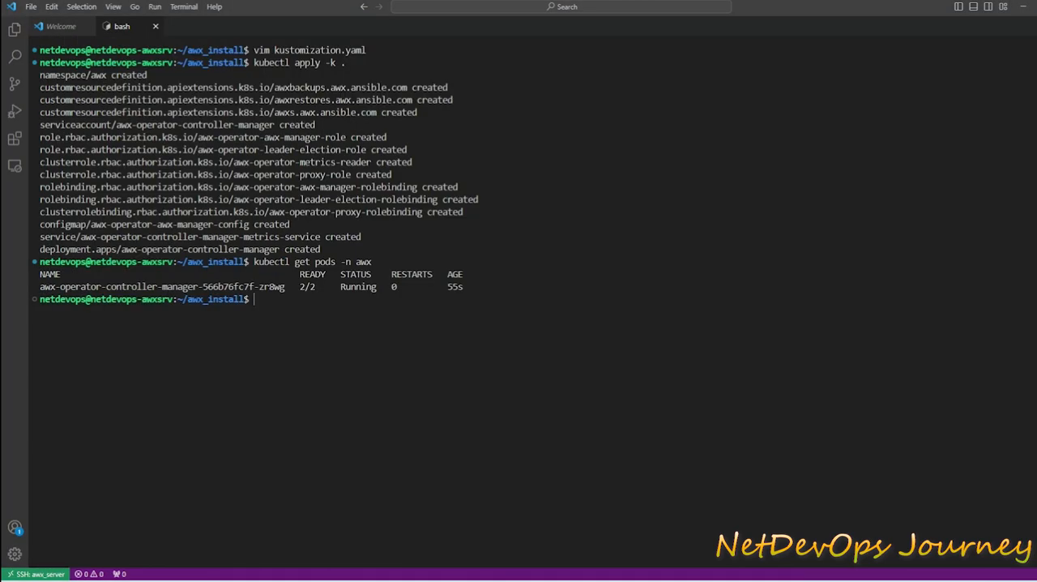
Set the context namespace to awx with sudo kubectl config set-context and list pods in awx
{"action": "type", "text": "kubectl config set-context --current --namespace=awx"}
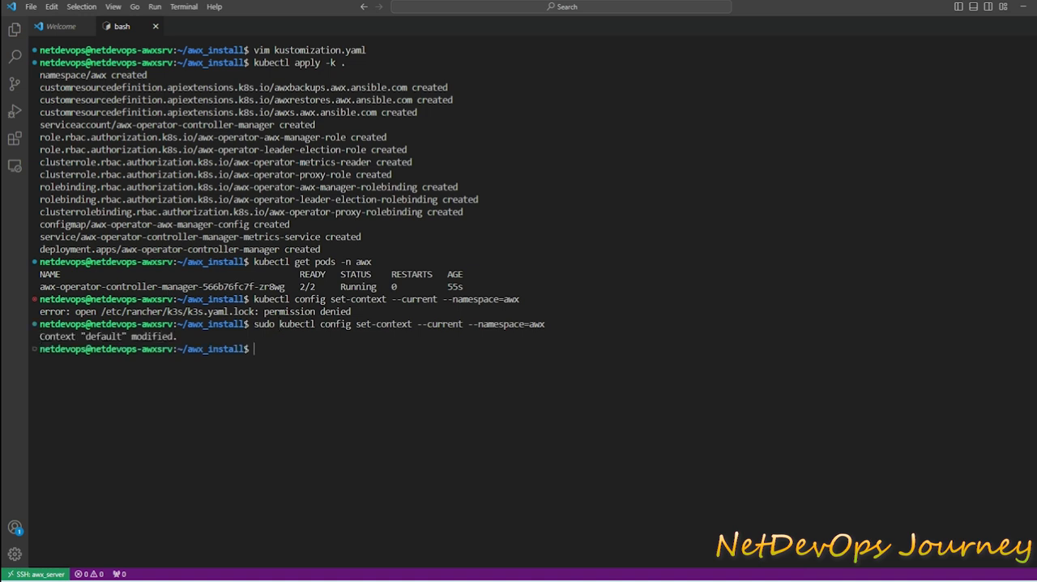
{"action": "type", "text": "sudo kubectl config set-context --current --namespace=aw"}
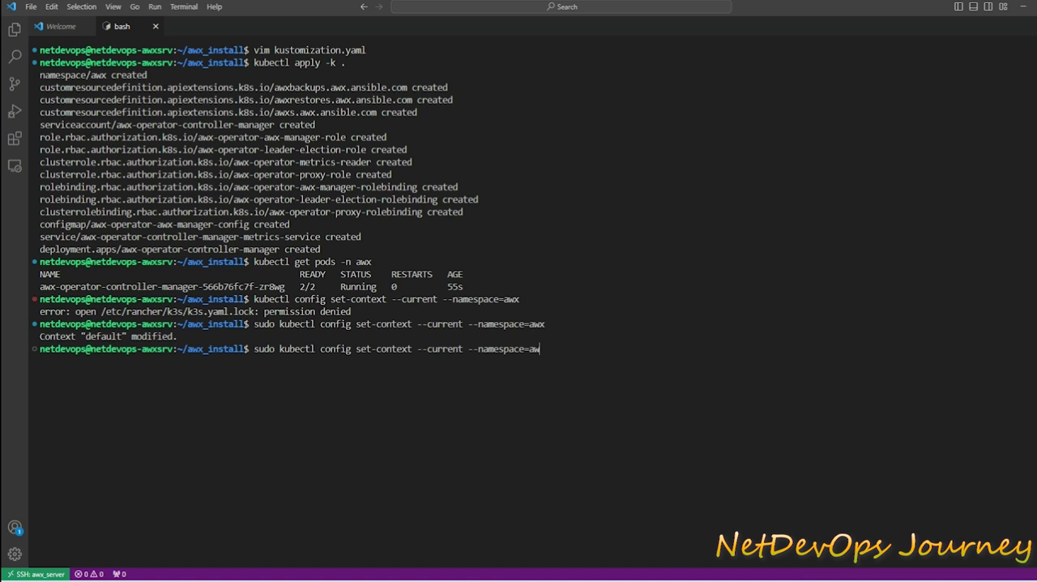
{"action": "type", "text": "kubectl get pods -n awx"}
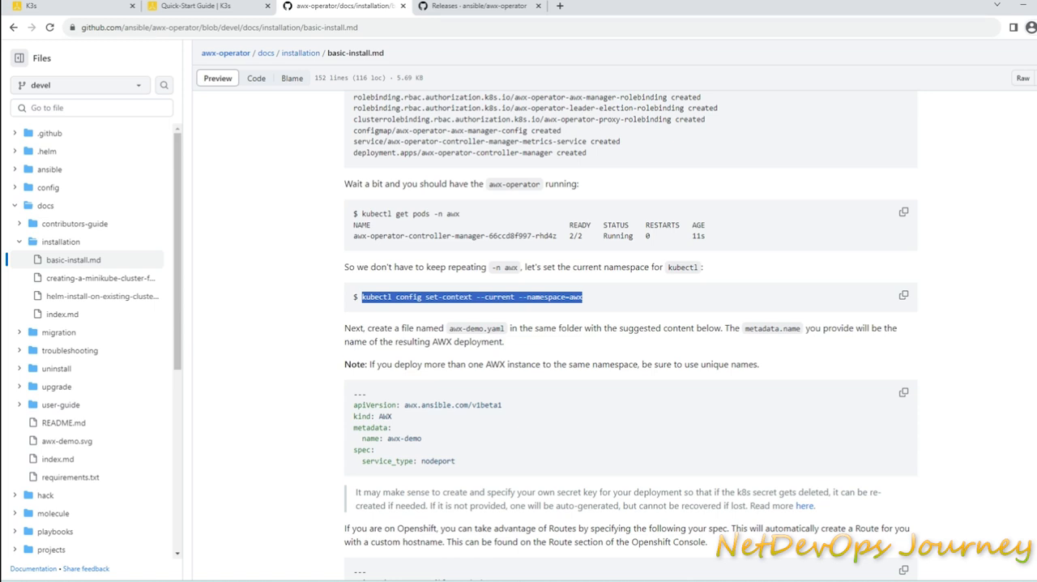
Copy the AWX manifest, paste it into vim awx-demo.yaml and save with :x!
{"action": "scroll", "scroll_direction": "down", "scroll_amount": 3}
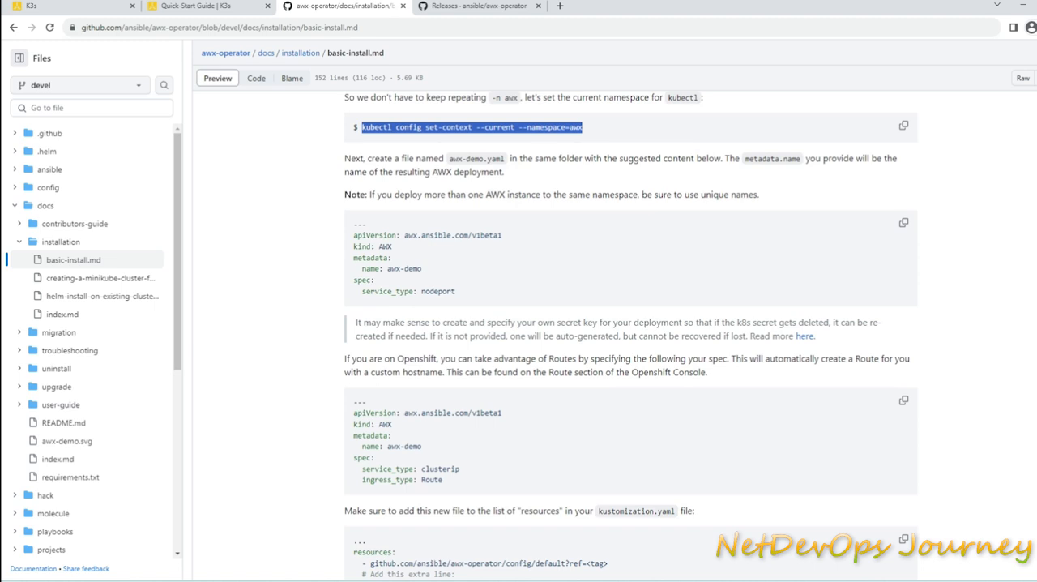
{"action": "right_click", "coordinate": [477, 159]}
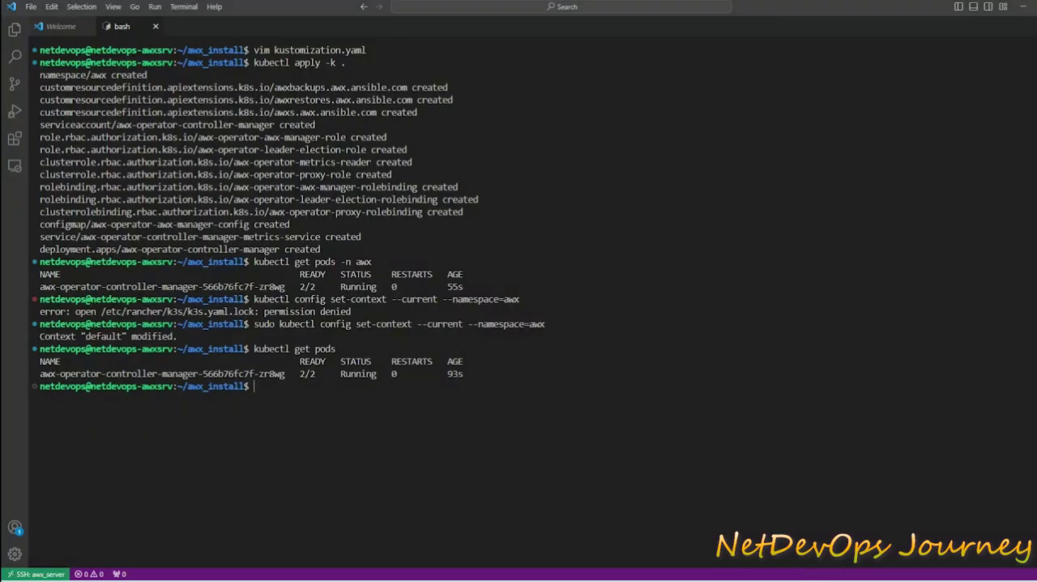
{"action": "type", "text": "vim"}
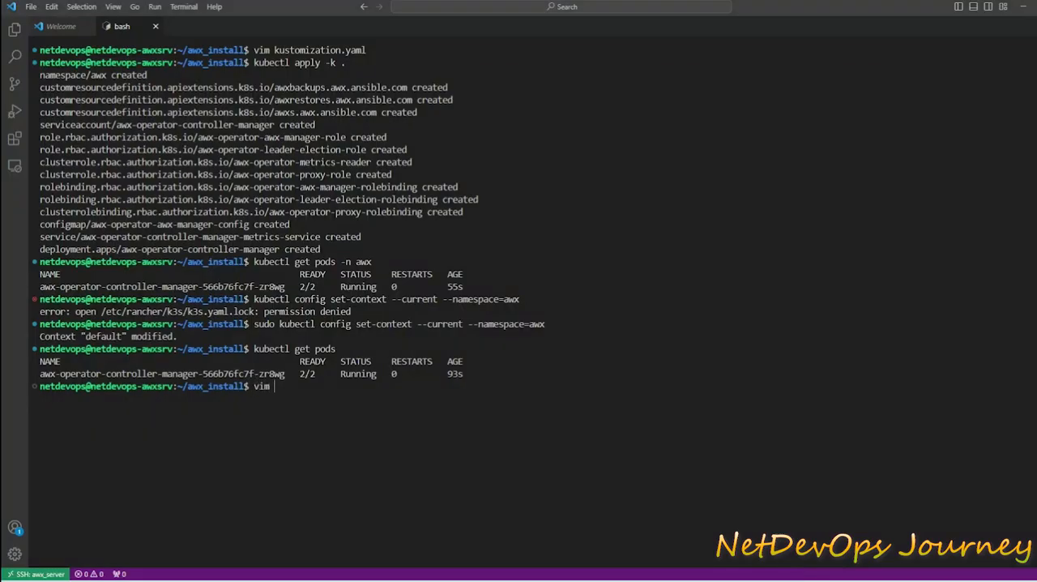
{"action": "type", "text": "awx-demo.yaml"}
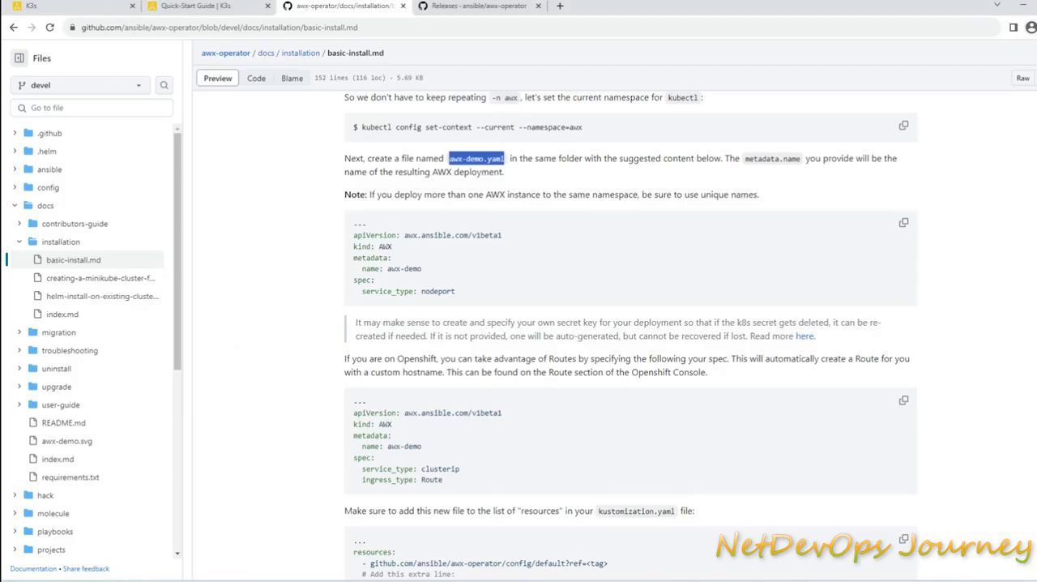
{"action": "scroll", "scroll_direction": "down", "scroll_amount": 3}
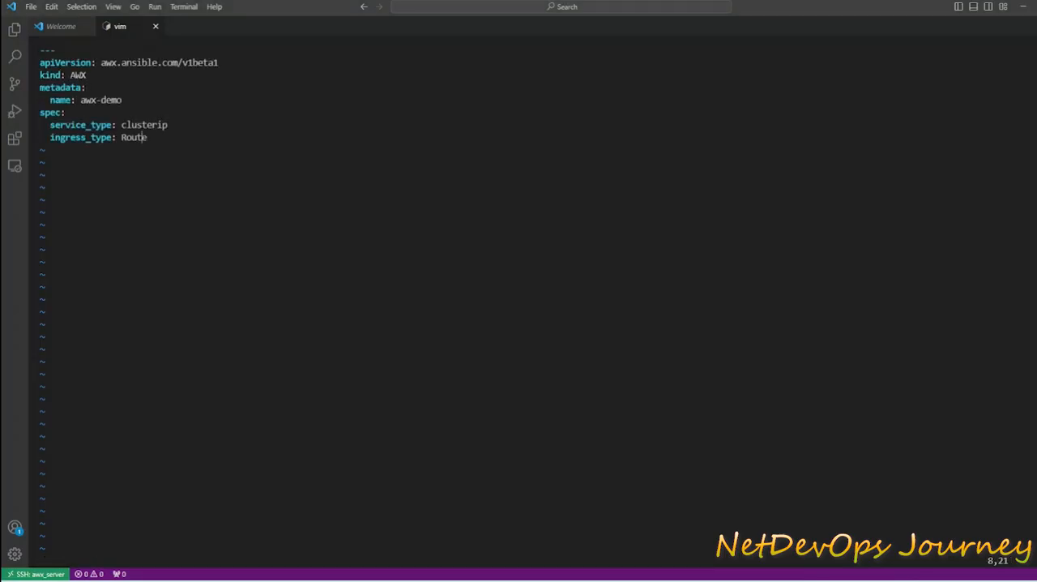
{"action": "type", "text": ":x!"}
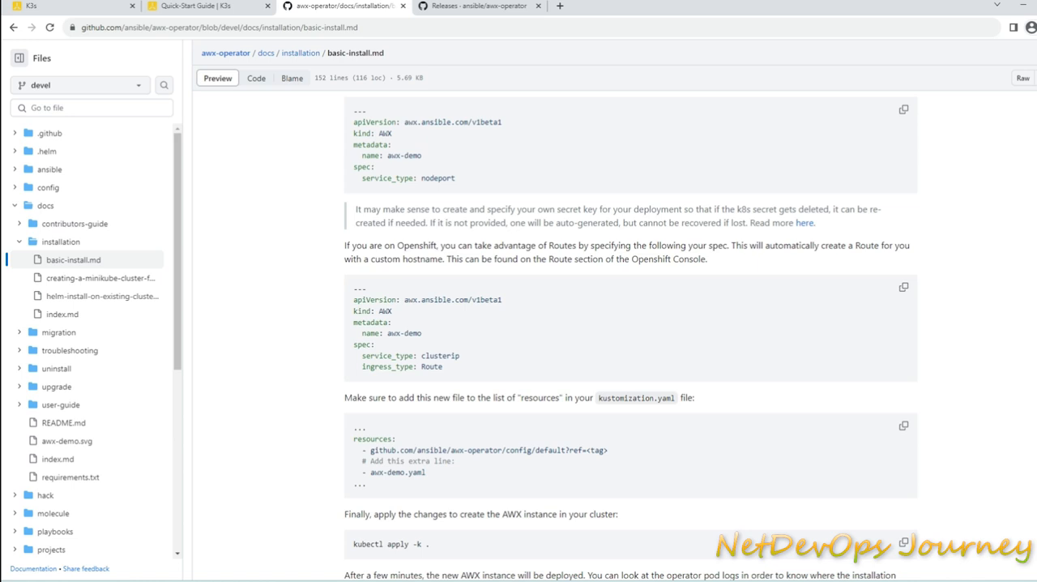
Highlight the guide's note on adding awx-demo.yaml to kustomization.yaml resources
{"action": "double_click", "coordinate": [538, 397]}
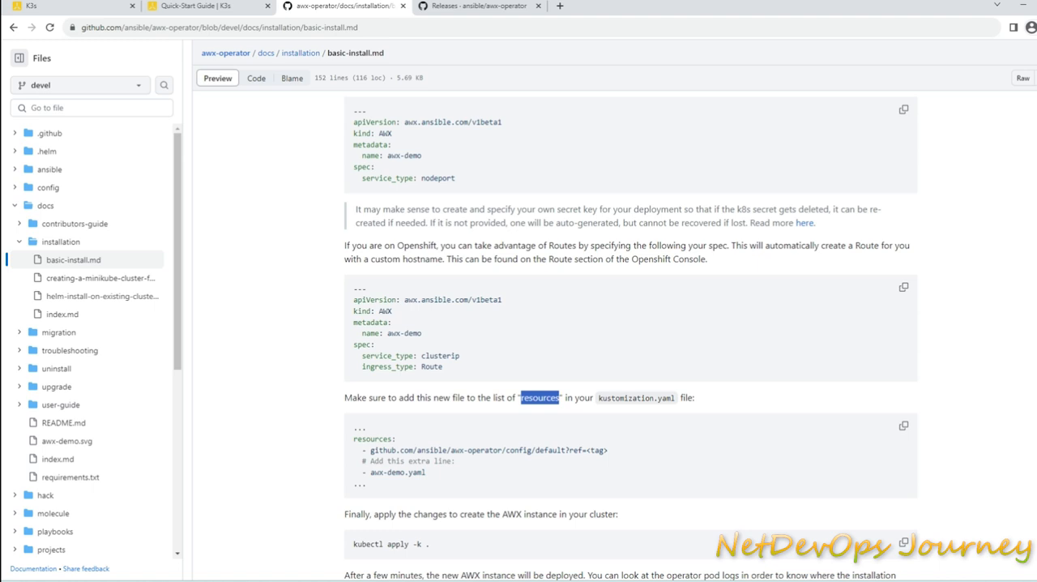
{"action": "double_click", "coordinate": [635, 397]}
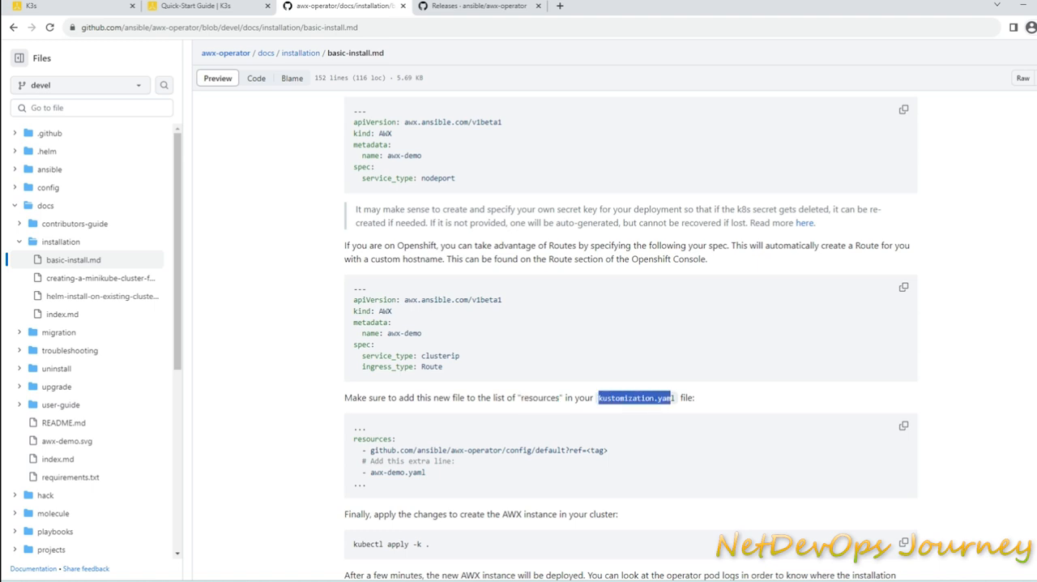
{"action": "scroll", "scroll_direction": "down", "scroll_amount": 3}
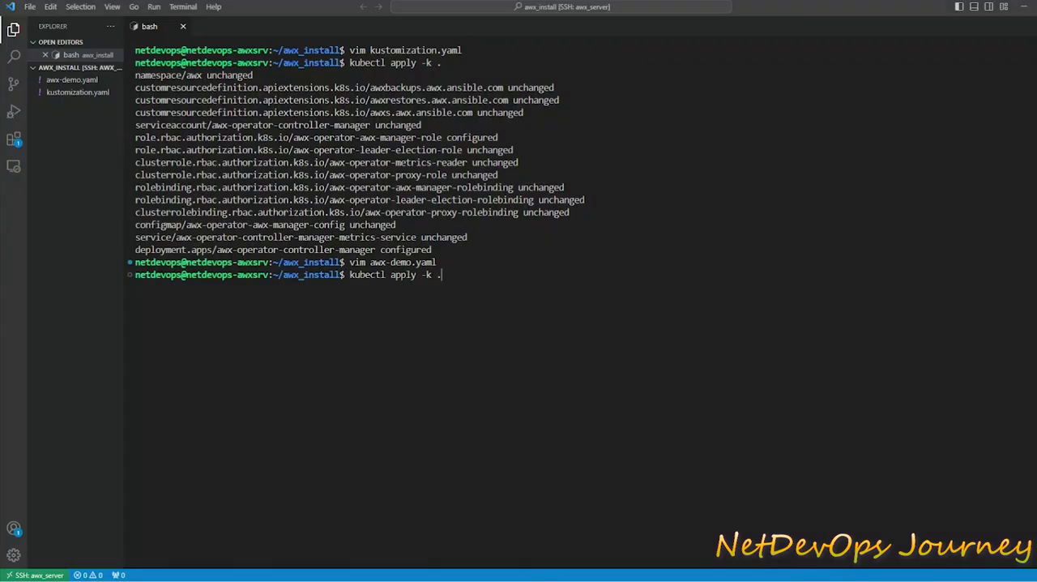
Add '- awx-demo.yaml' under resources in kustomization.yaml with vim and save
{"action": "type", "text": "vim kustomization.yaml"}
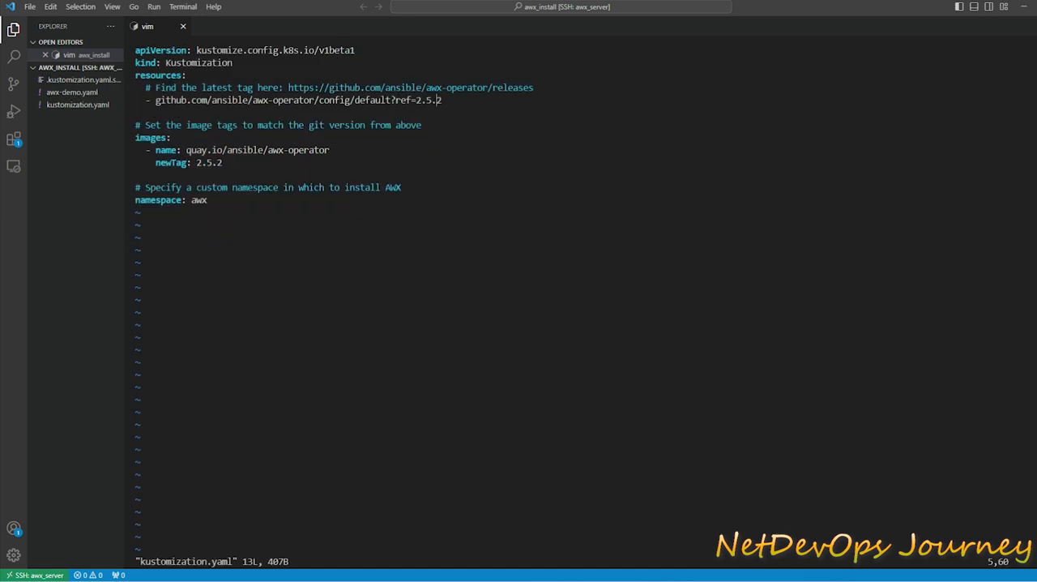
{"action": "key", "text": "i"}
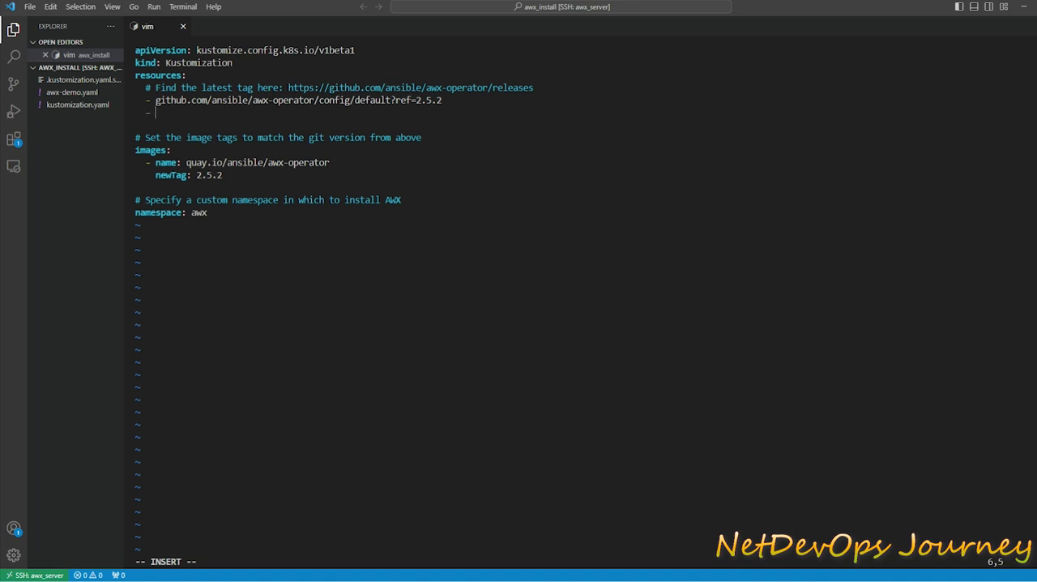
{"action": "type", "text": "- awx-demo.yaml"}
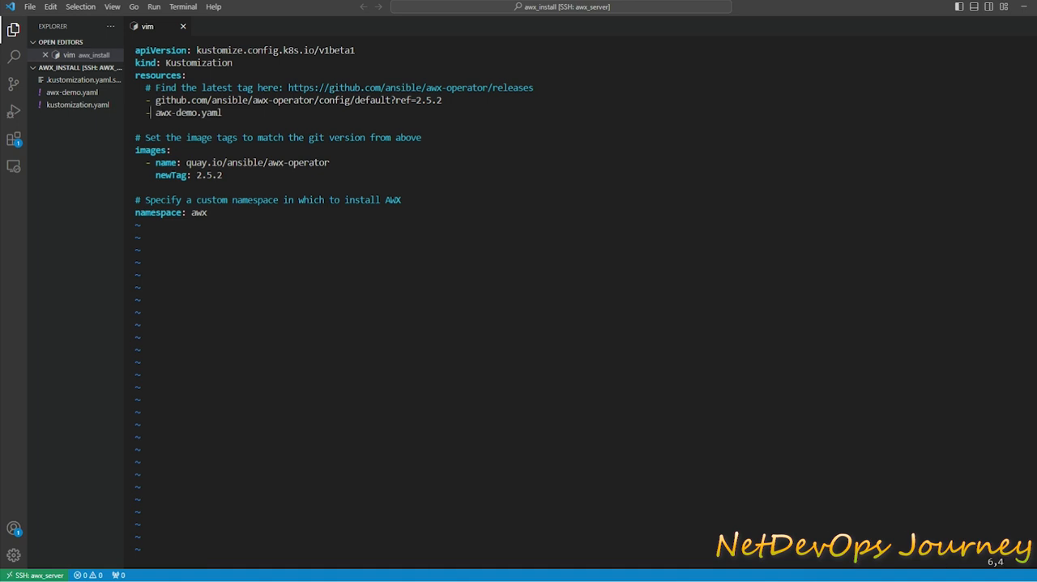
{"action": "type", "text": ":x"}
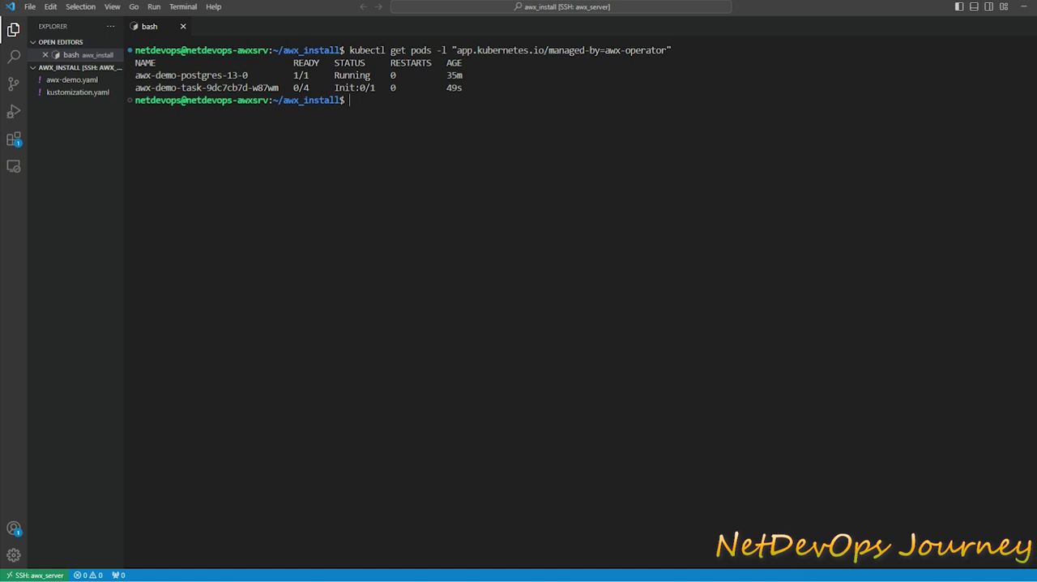
Rerun the pod listing until the awx-demo task and web pods show Running
{"action": "double_click", "coordinate": [191, 87]}
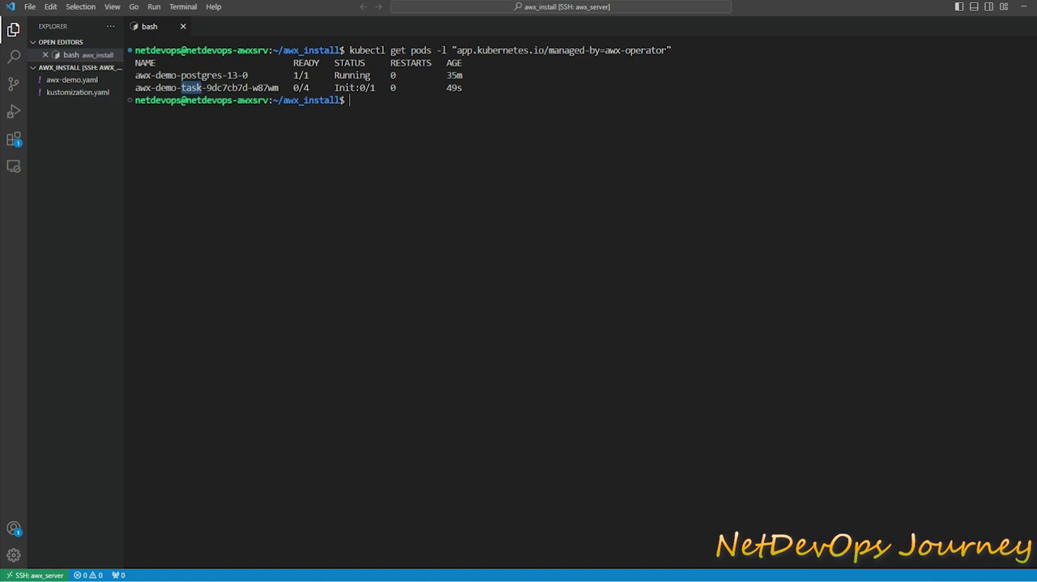
{"action": "key", "text": "Enter"}
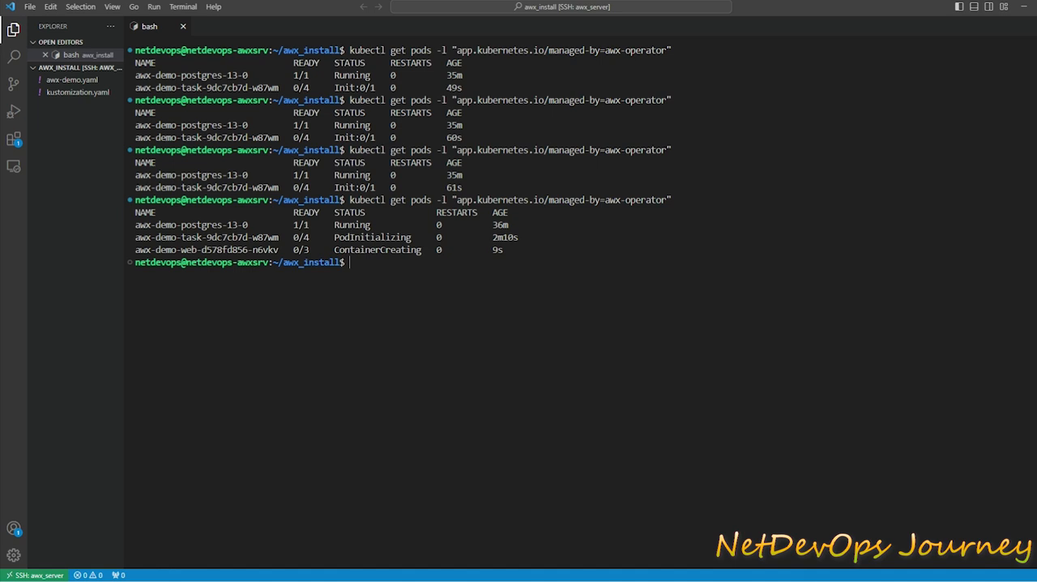
{"action": "double_click", "coordinate": [373, 237]}
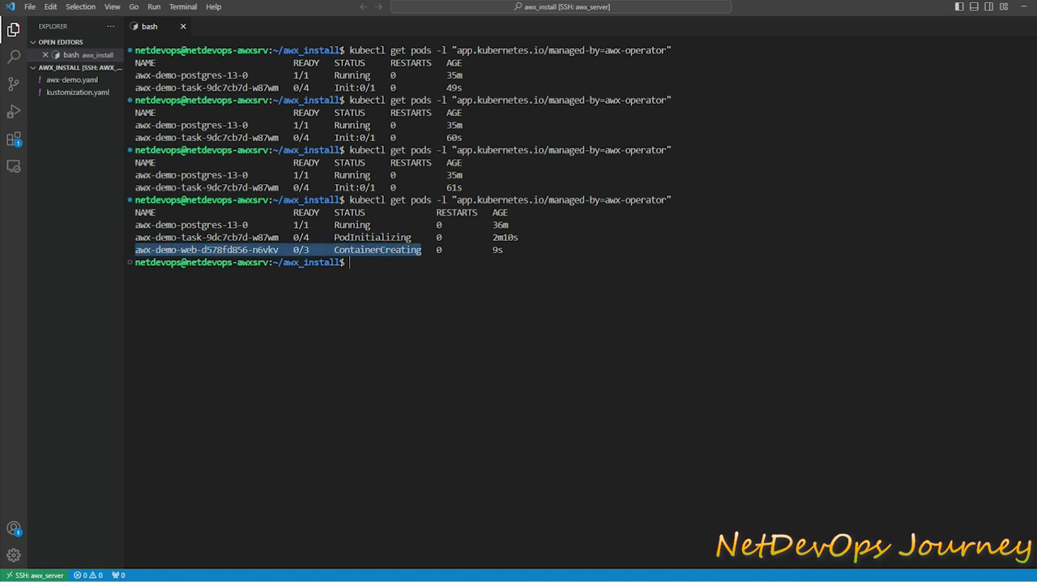
{"action": "key", "text": "Return"}
{"action": "type", "text": "kubectl get svc -l \"app.kubernetes.io/managed-by=awx-operator\""}
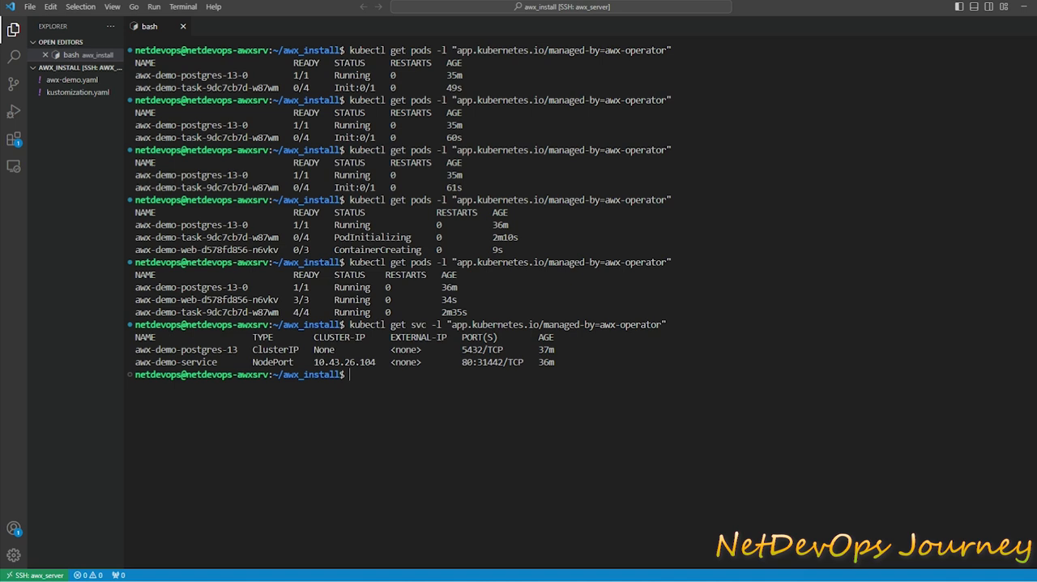
Find the awx-demo service NodePort and the node's internal IP via kubectl get nodes -o wide
{"action": "double_click", "coordinate": [344, 361]}
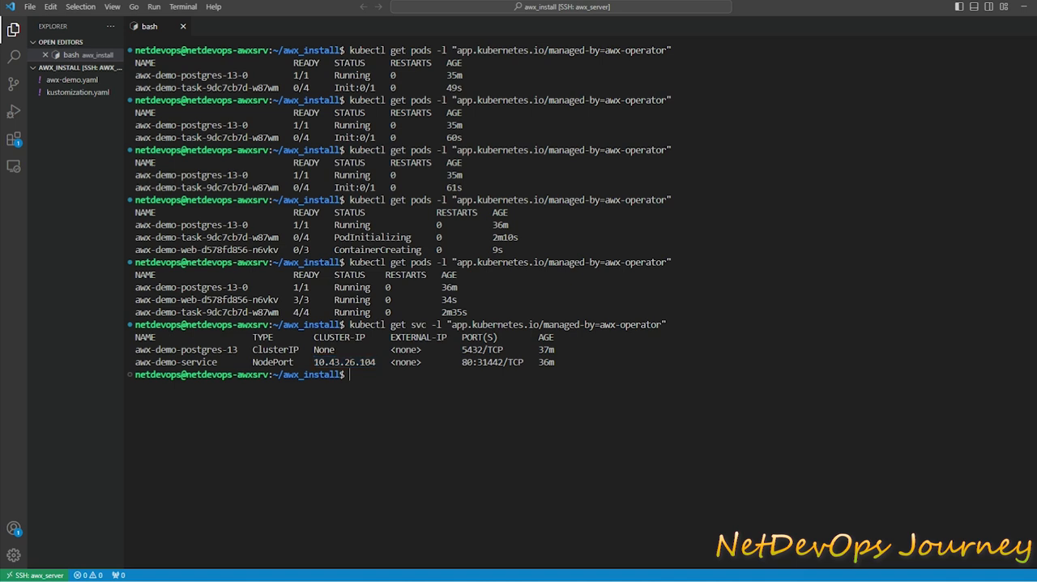
{"action": "double_click", "coordinate": [490, 362]}
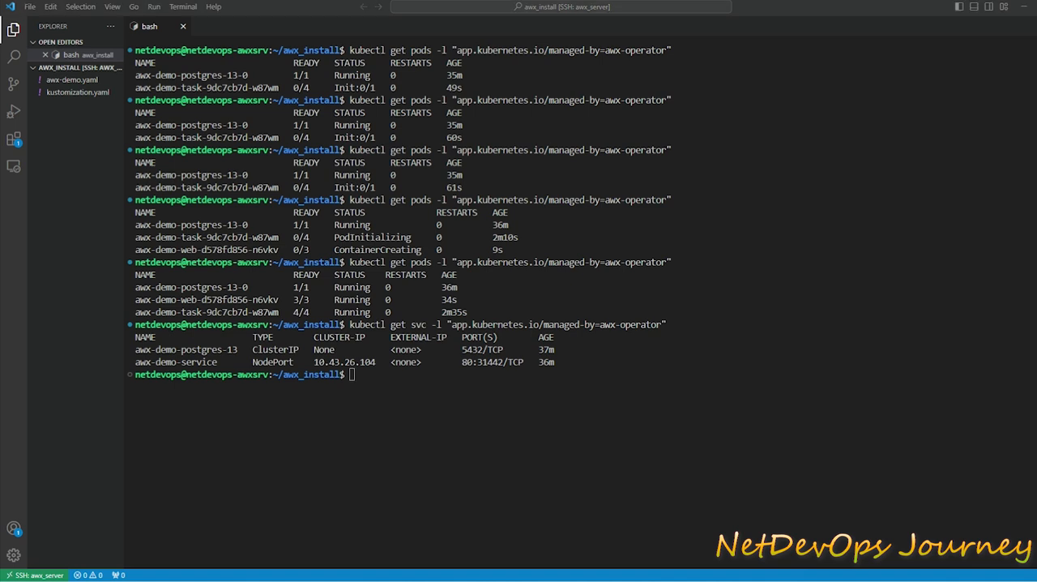
{"action": "type", "text": "kubectl get nodes -o wide"}
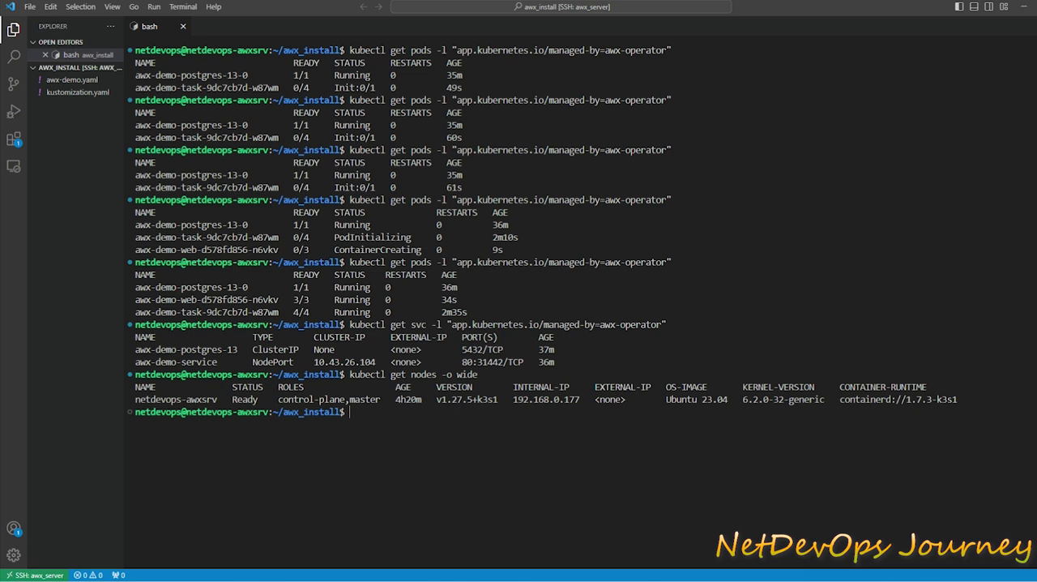
{"action": "double_click", "coordinate": [898, 398]}
{"action": "type", "text": "admi"}
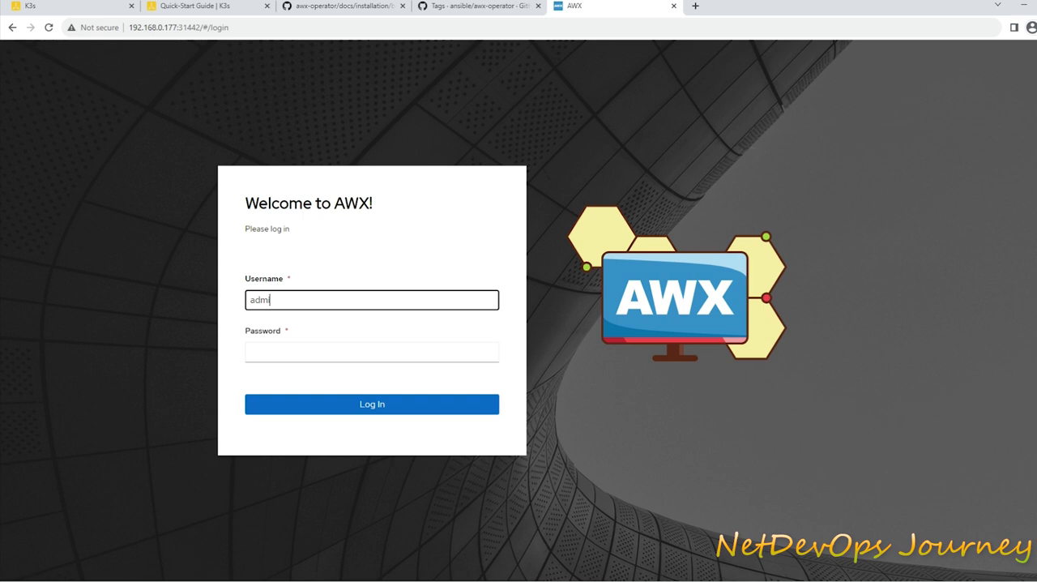
Sign in to AWX as admin with the retrieved password and reach the dashboard
{"action": "left_click", "coordinate": [372, 350]}
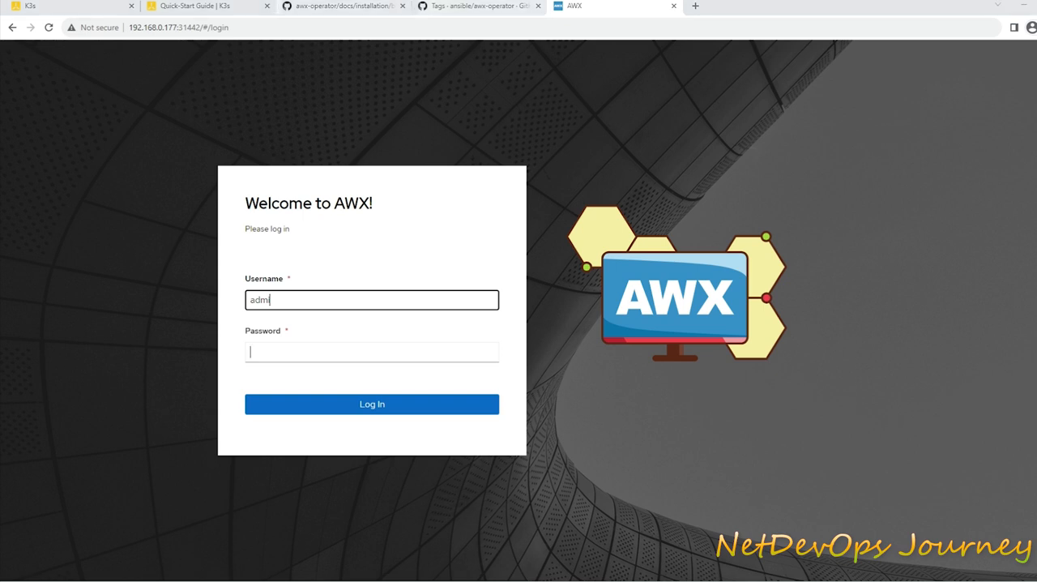
{"action": "left_click", "coordinate": [341, 7]}
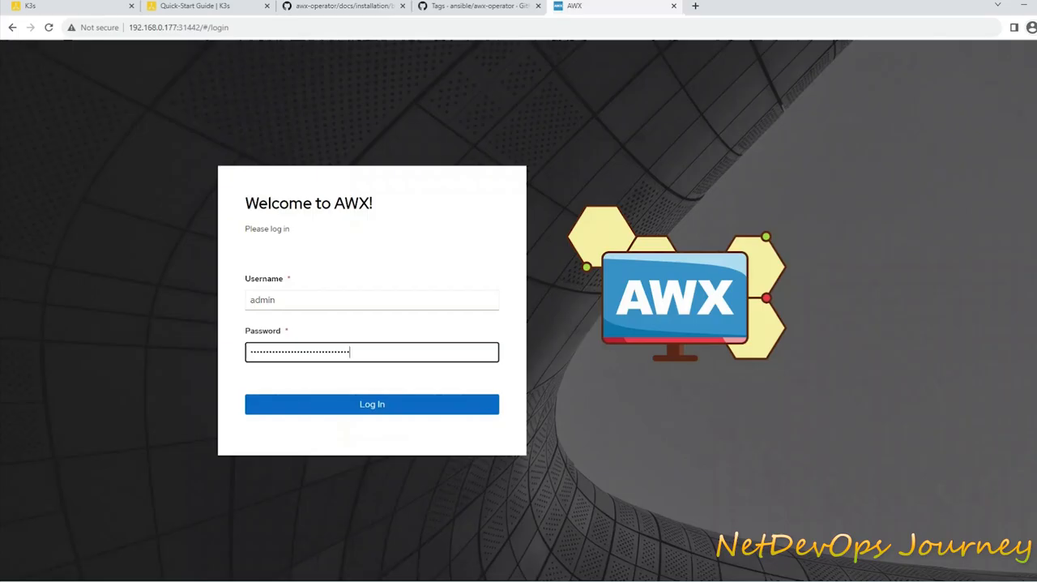
{"action": "left_click", "coordinate": [373, 403]}
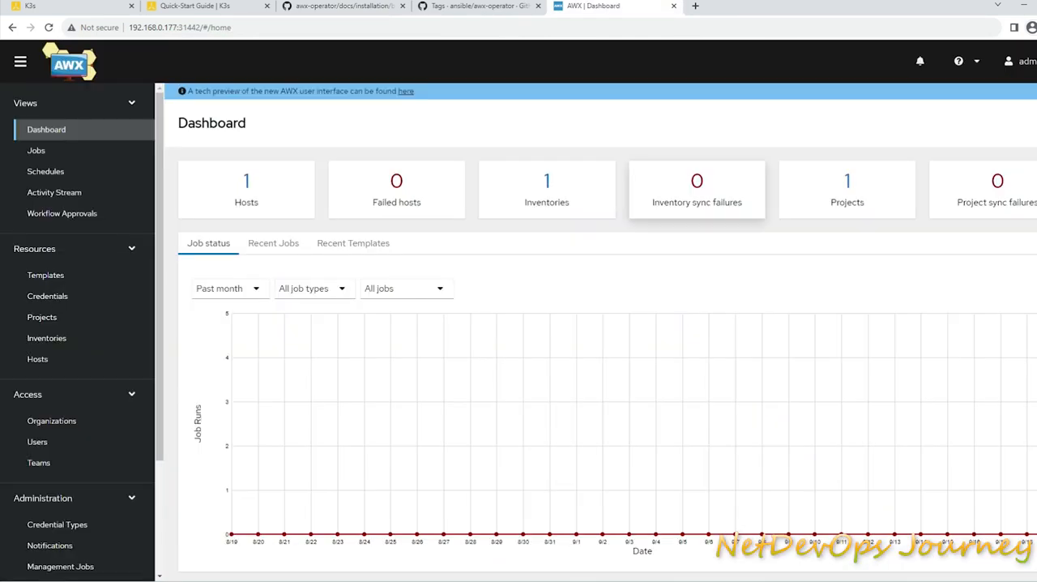